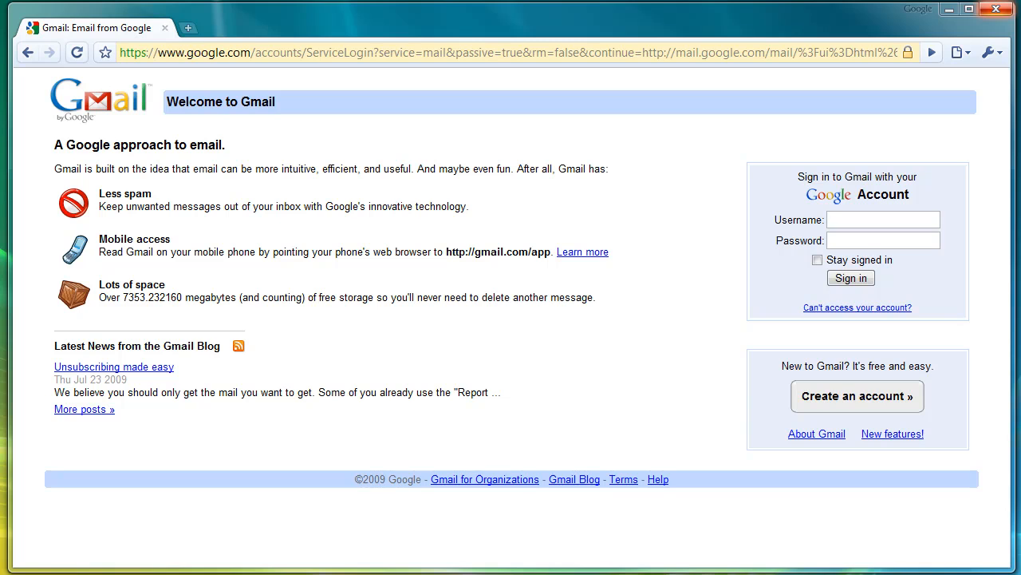
- Sign in to Gmail as danny and open the documents list in a new tab
type("danny")
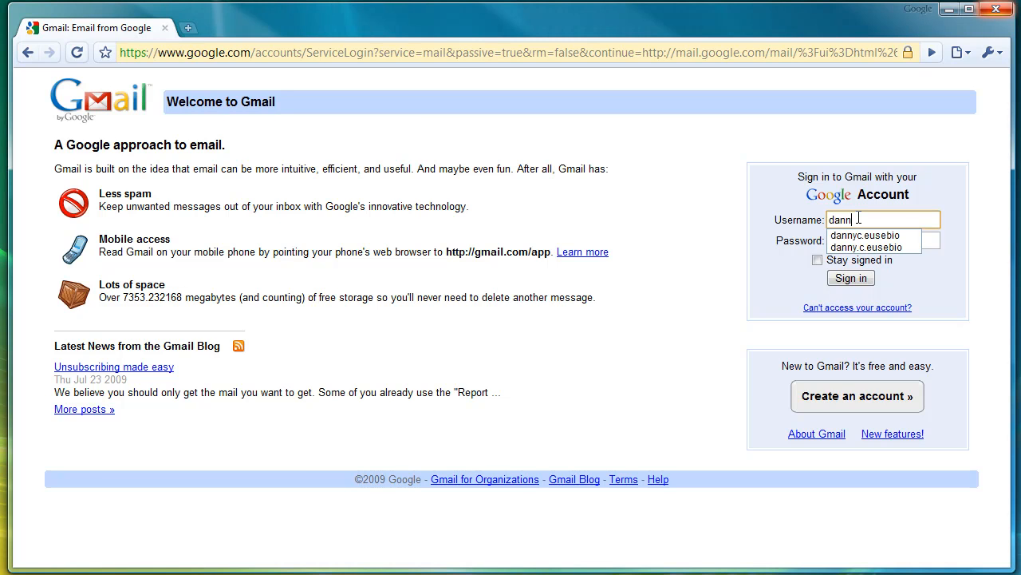
left_click(876, 246)
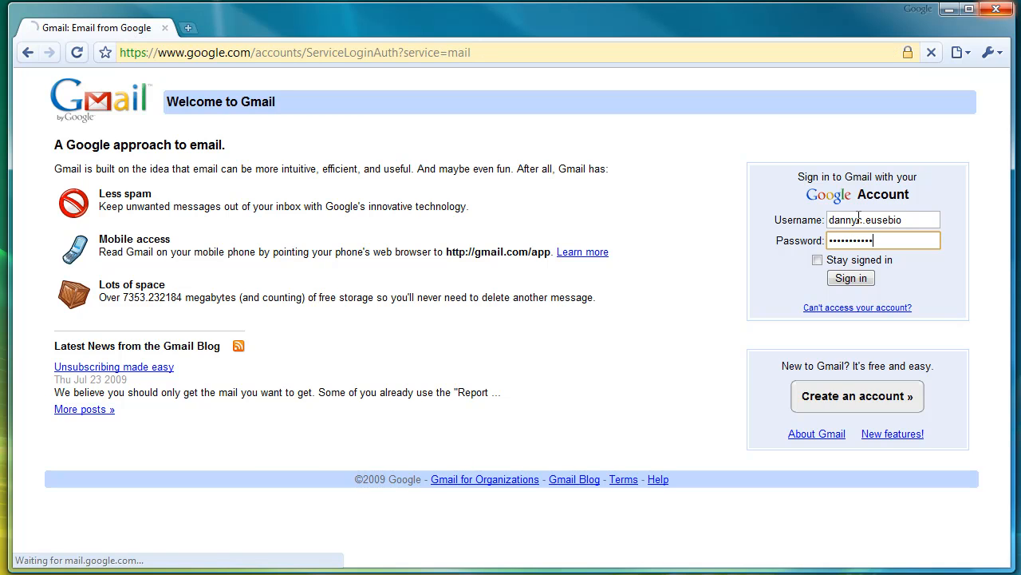
left_click(851, 278)
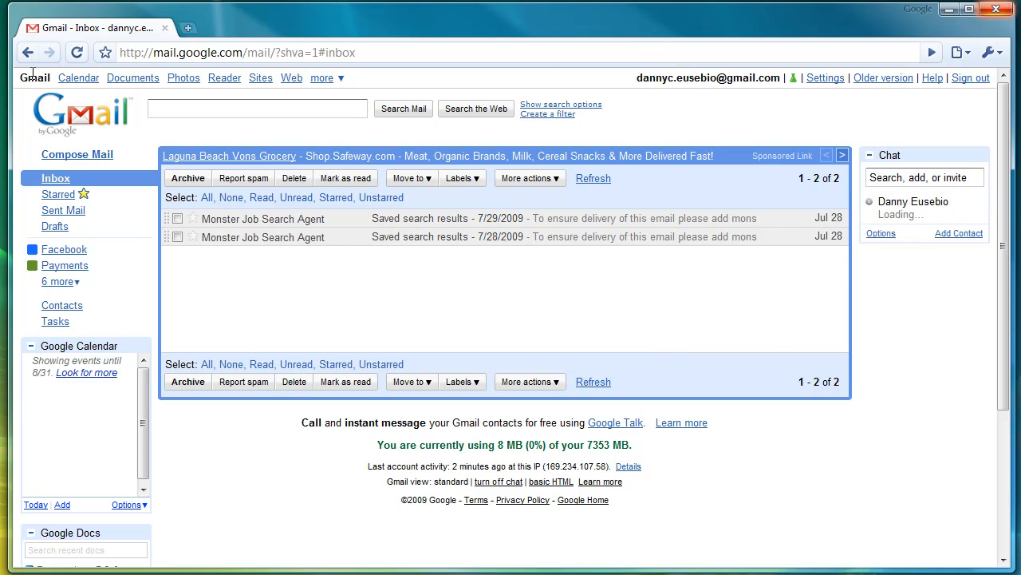
left_click(133, 77)
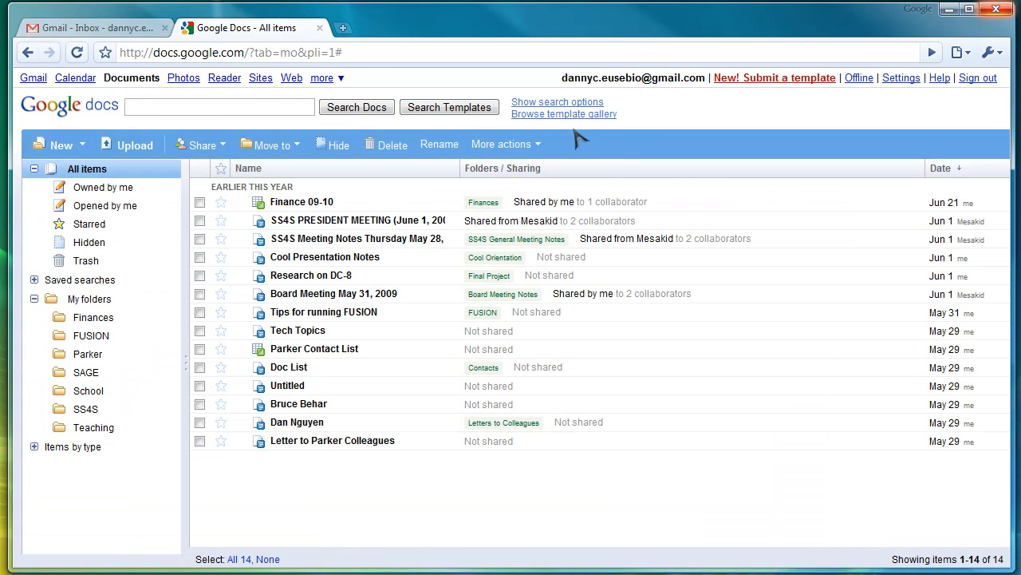
mouse_move(302, 125)
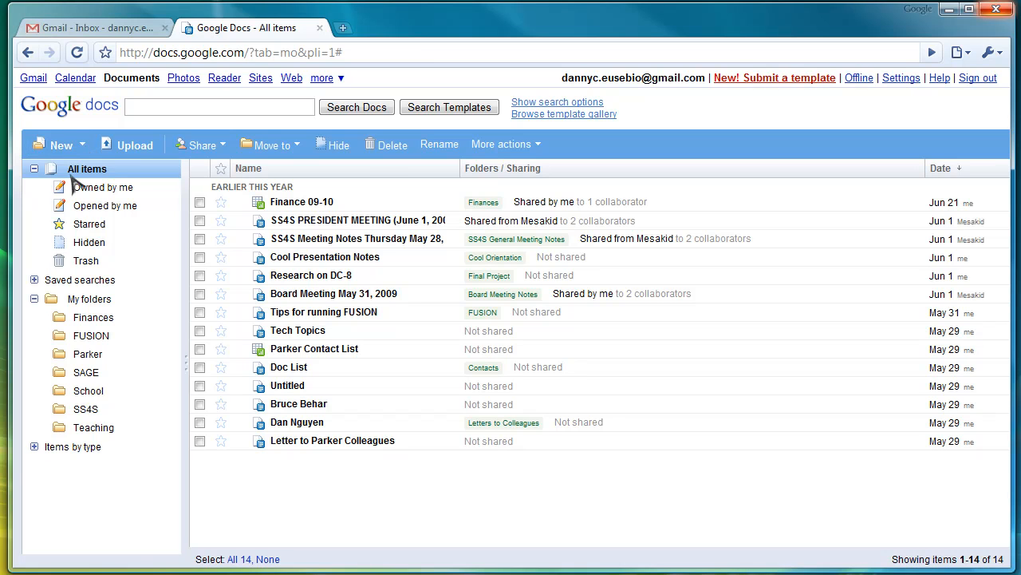
- Open the New menu to see which item types can be created
left_click(56, 145)
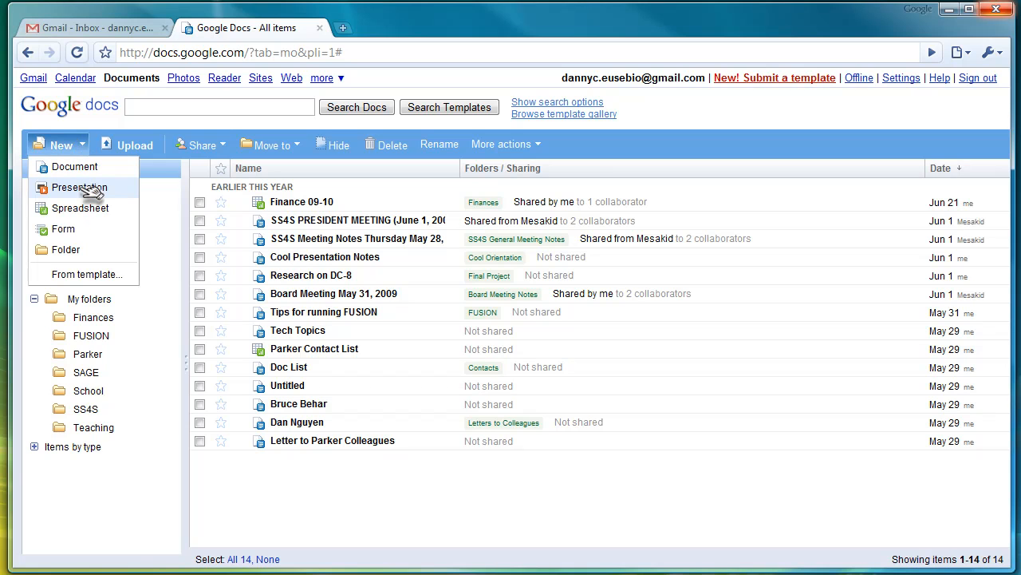
mouse_move(74, 166)
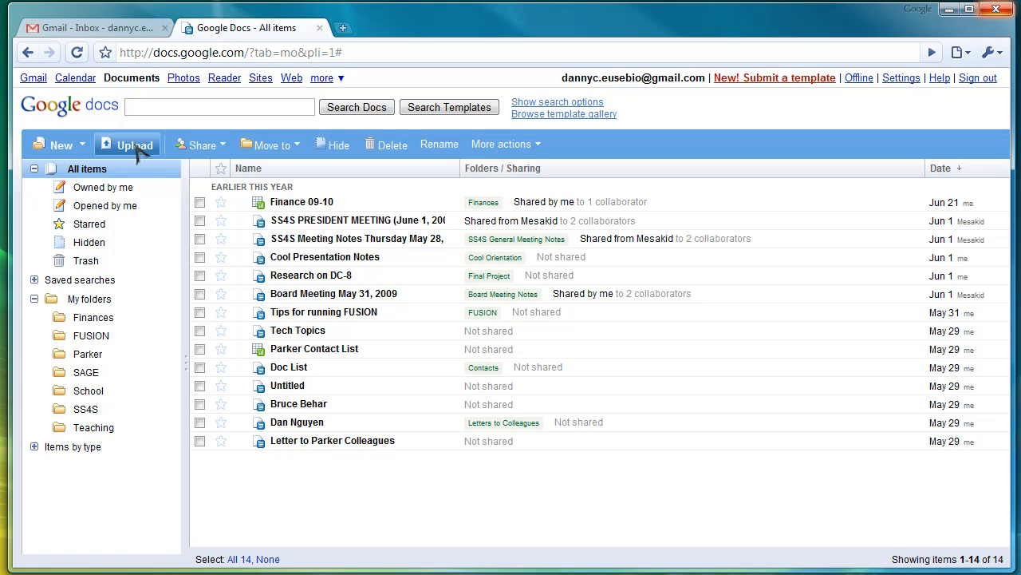
mouse_move(140, 146)
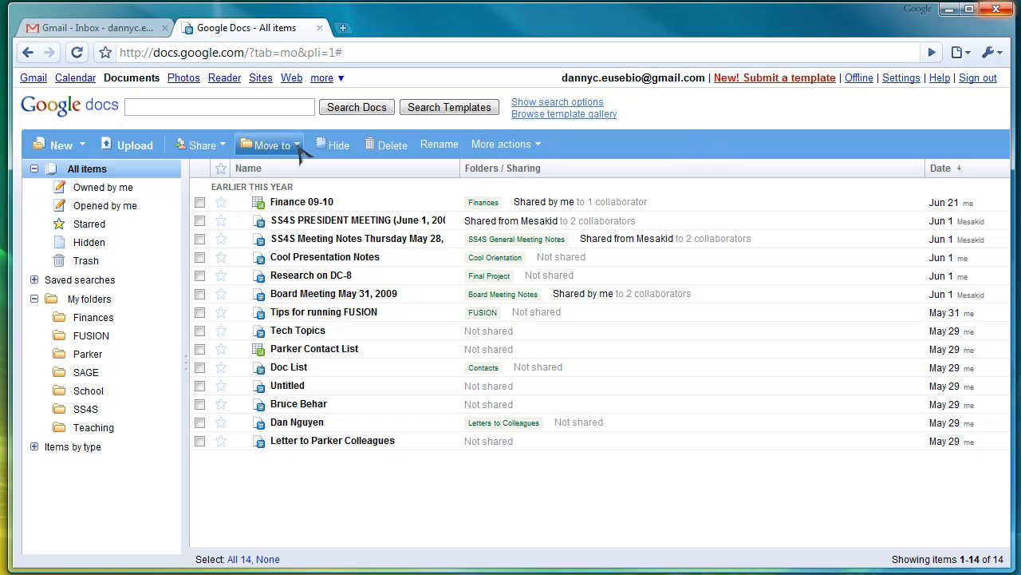
mouse_move(677, 419)
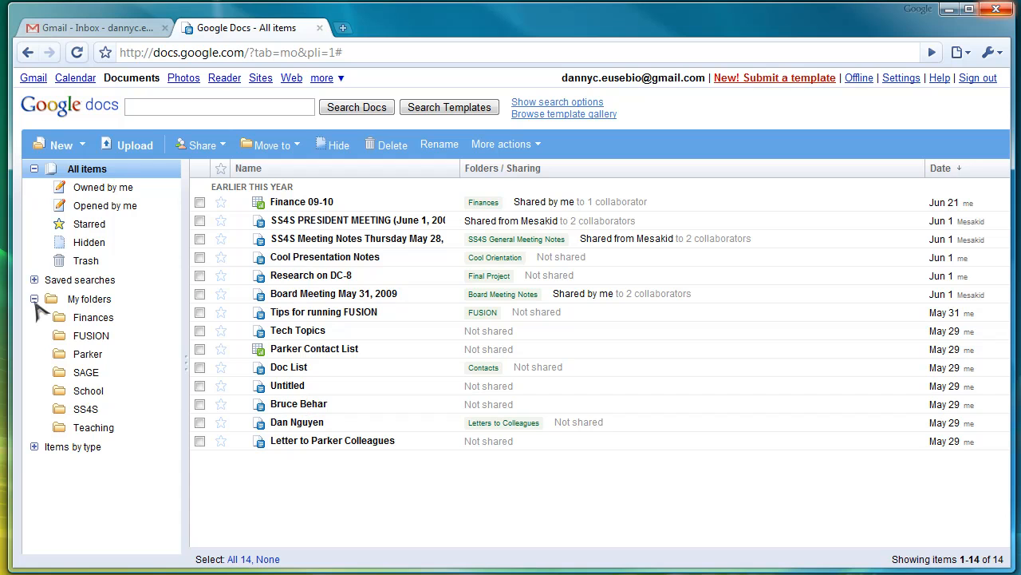
- Create and save a folder named 'Test' under My folders, then open it
right_click(90, 316)
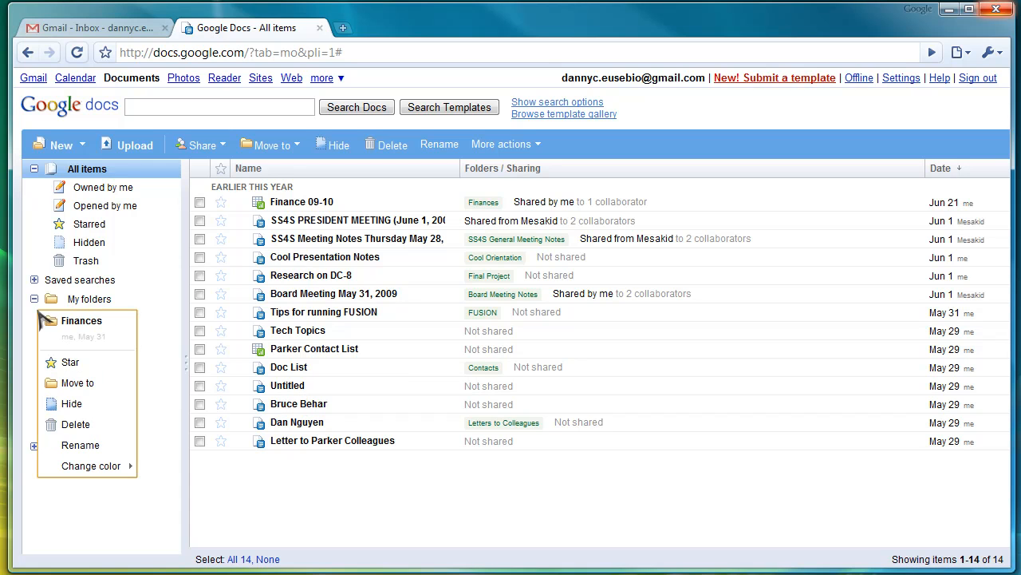
left_click(87, 299)
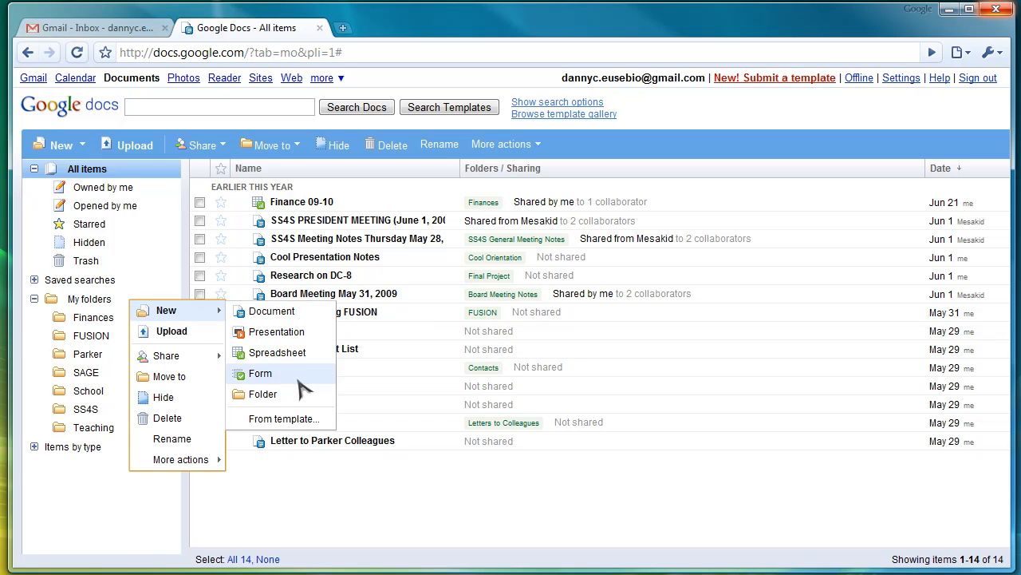
left_click(263, 393)
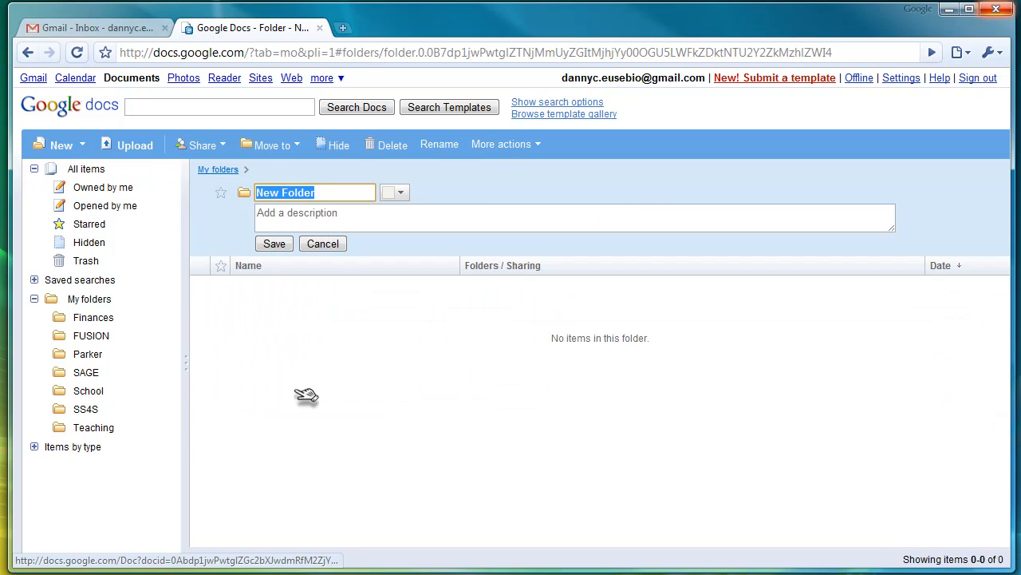
type("Test")
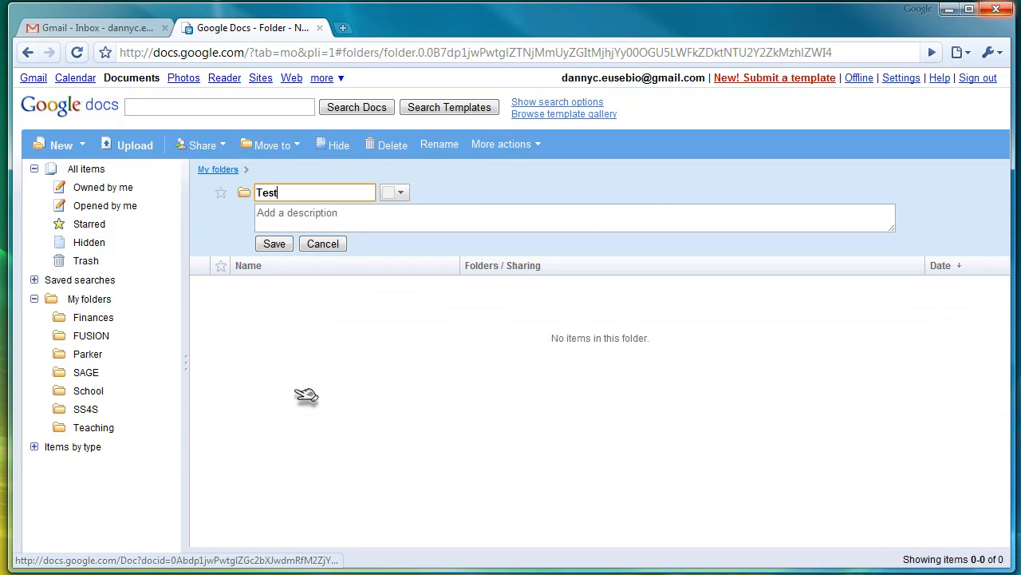
left_click(273, 244)
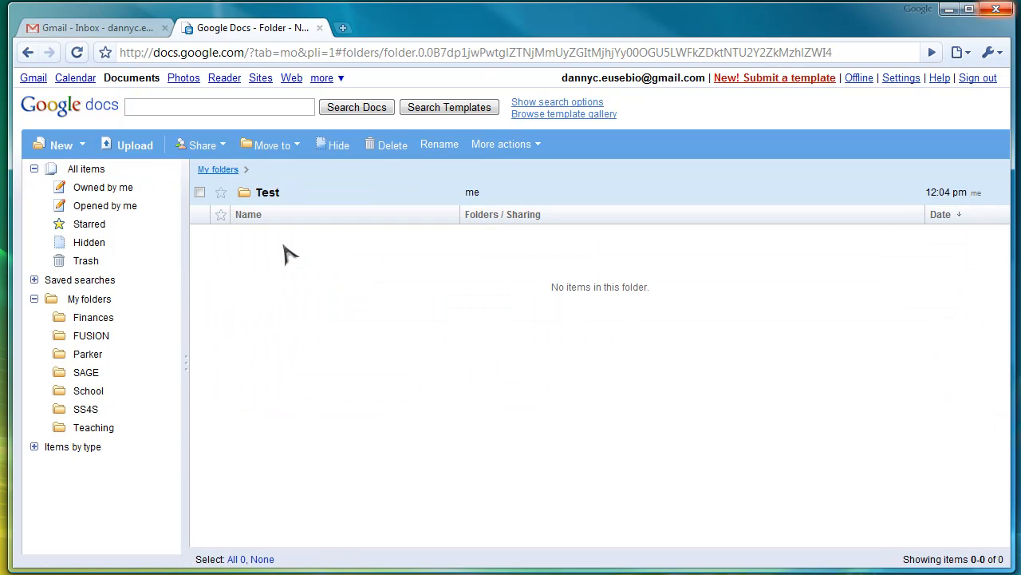
left_click(91, 298)
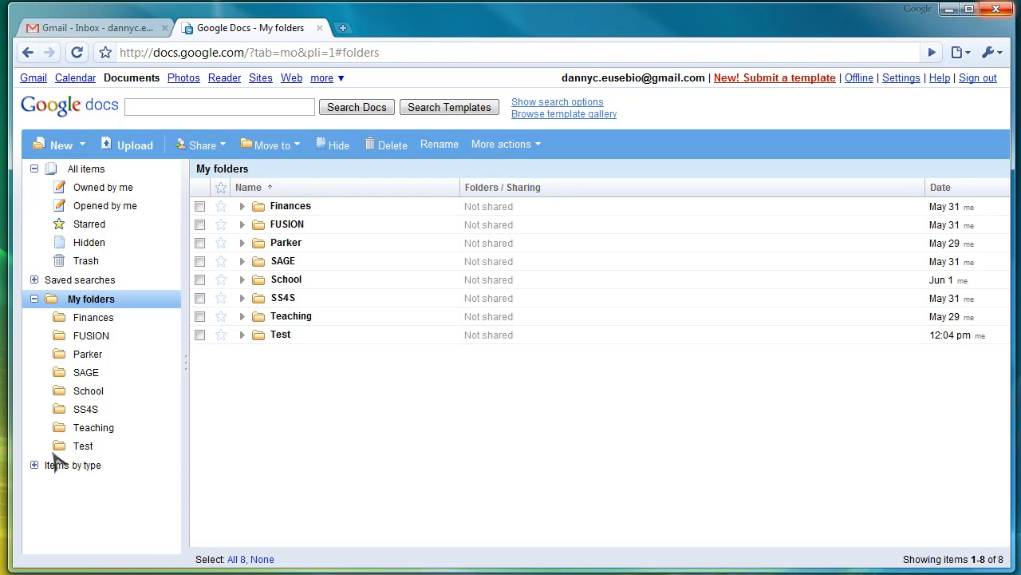
left_click(82, 446)
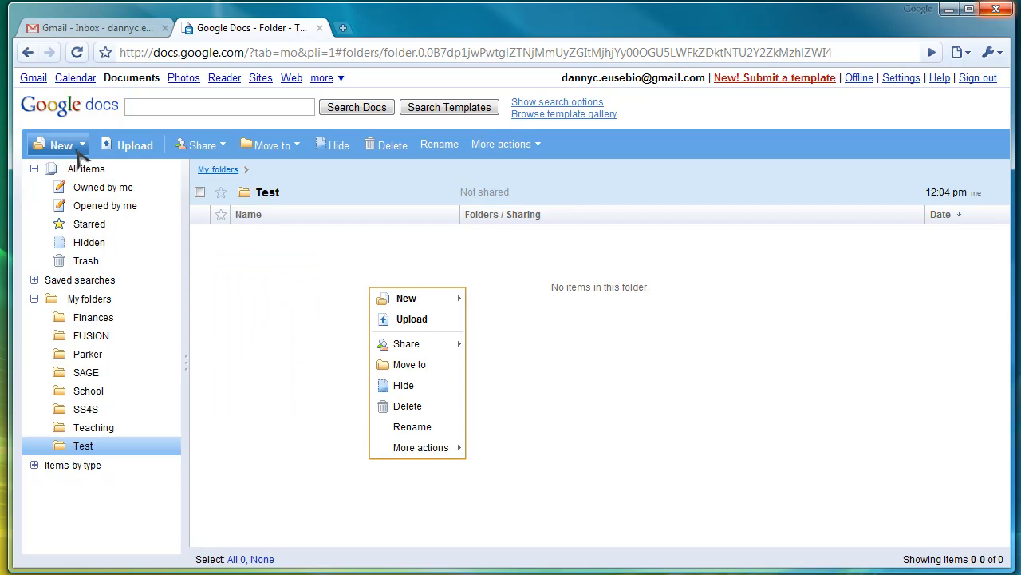
- Create a document titled 'Lec 1' with Blah lines, then save and close it
left_click(407, 298)
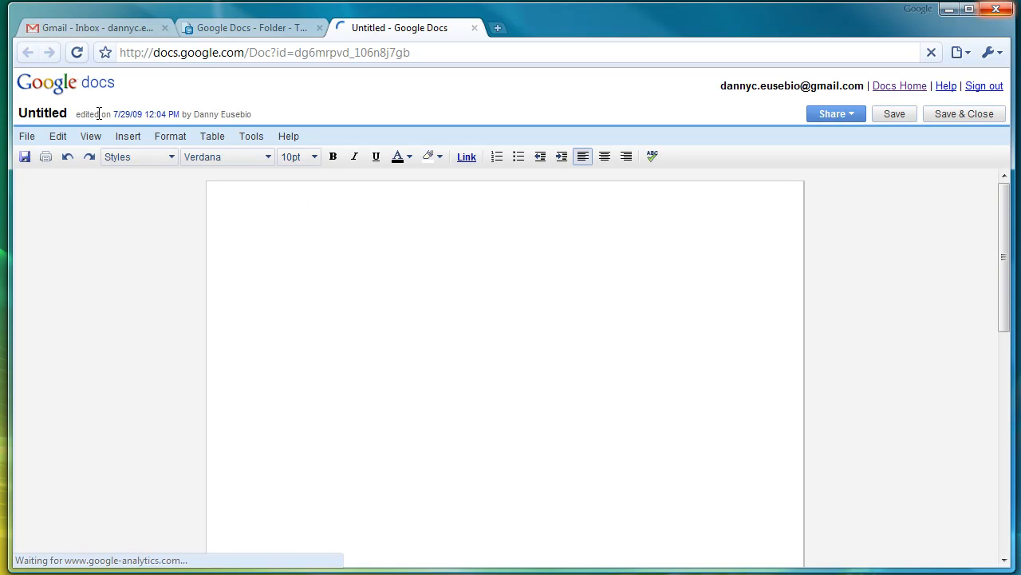
mouse_move(48, 117)
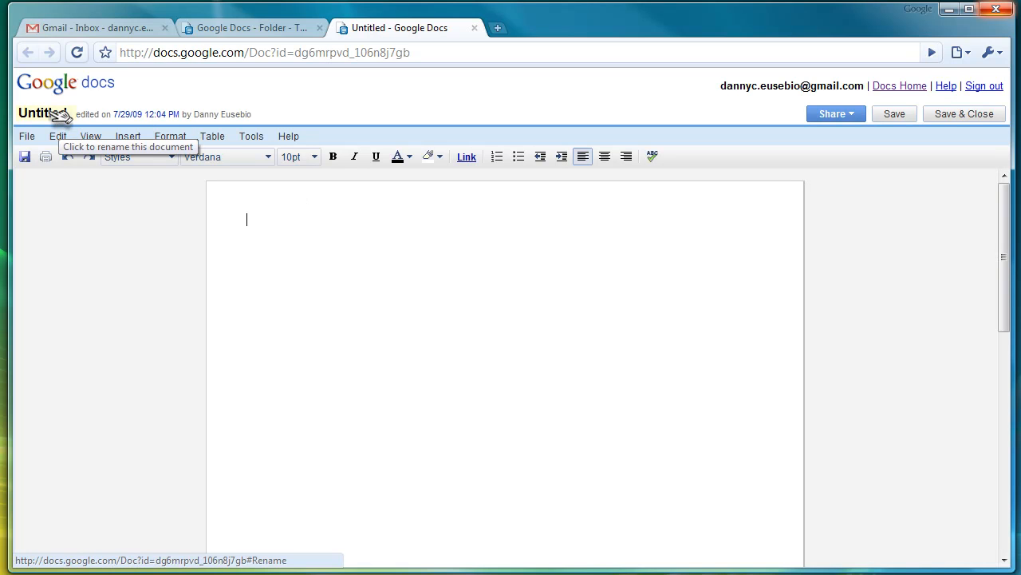
left_click(42, 111)
type("Lec 1")
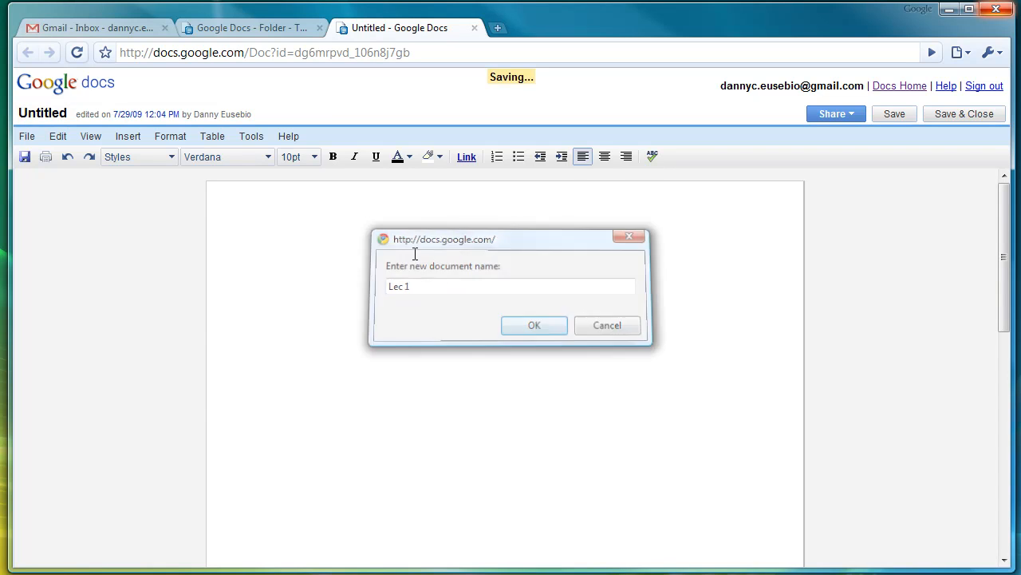
left_click(534, 324)
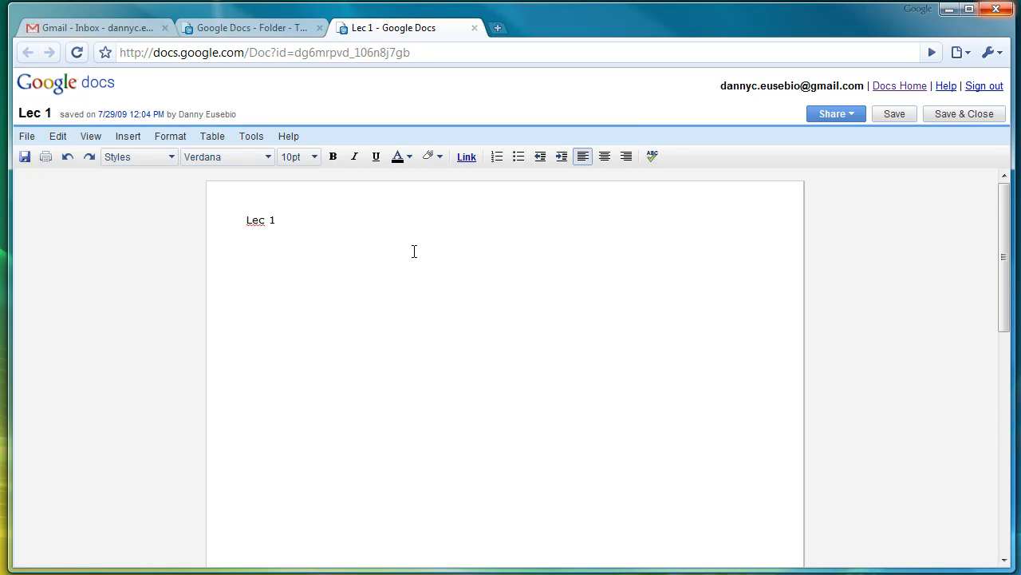
type("Blah")
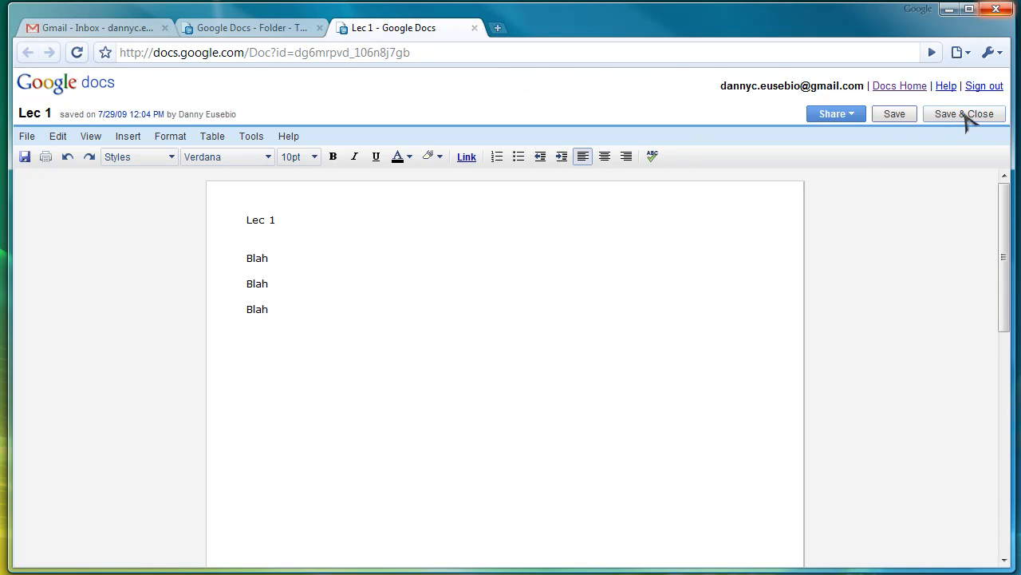
left_click(965, 114)
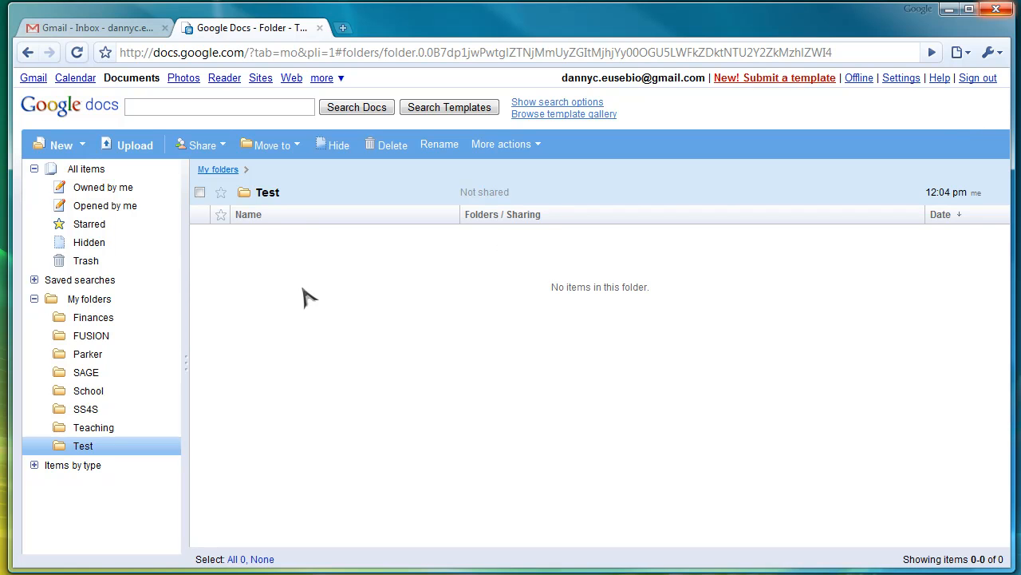
mouse_move(238, 243)
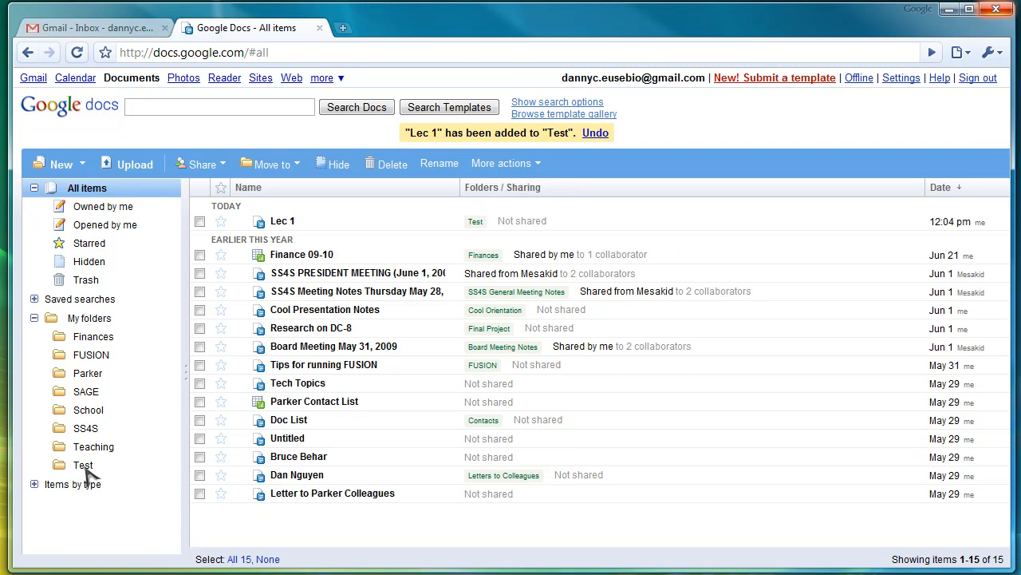
- Return to the Test folder, select Lec 1, and start a Share > Invite people invitation
left_click(73, 464)
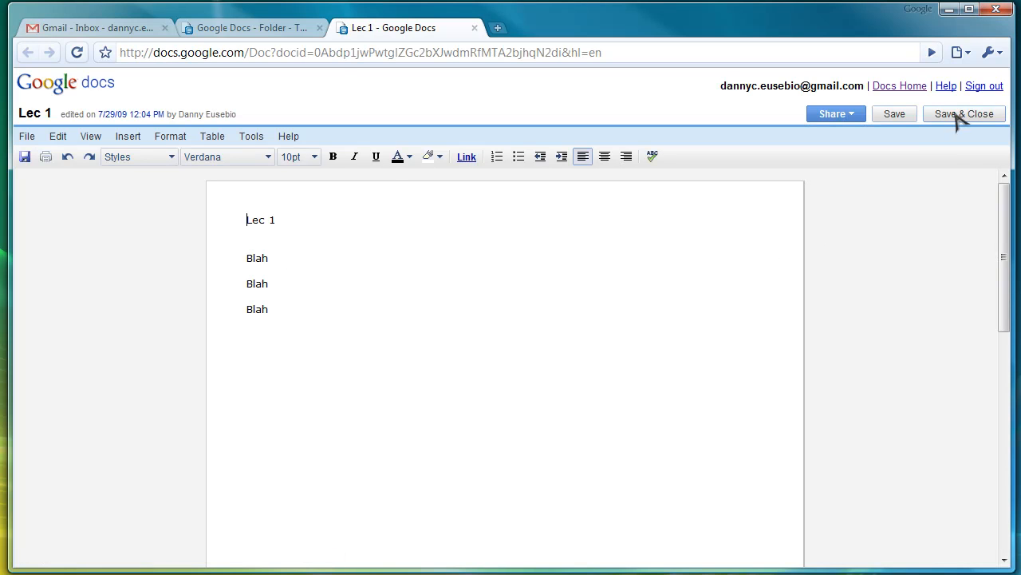
left_click(965, 114)
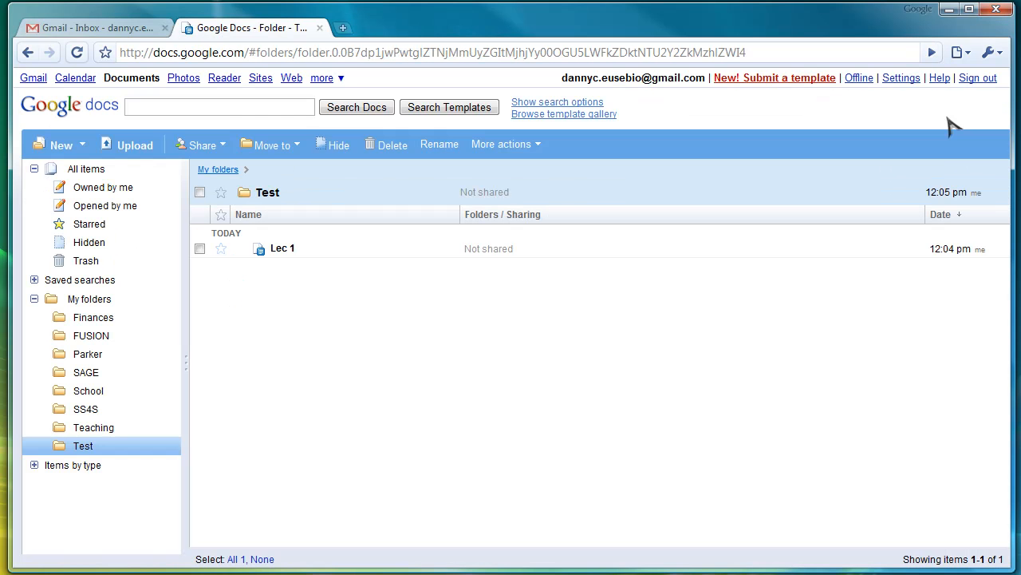
left_click(199, 248)
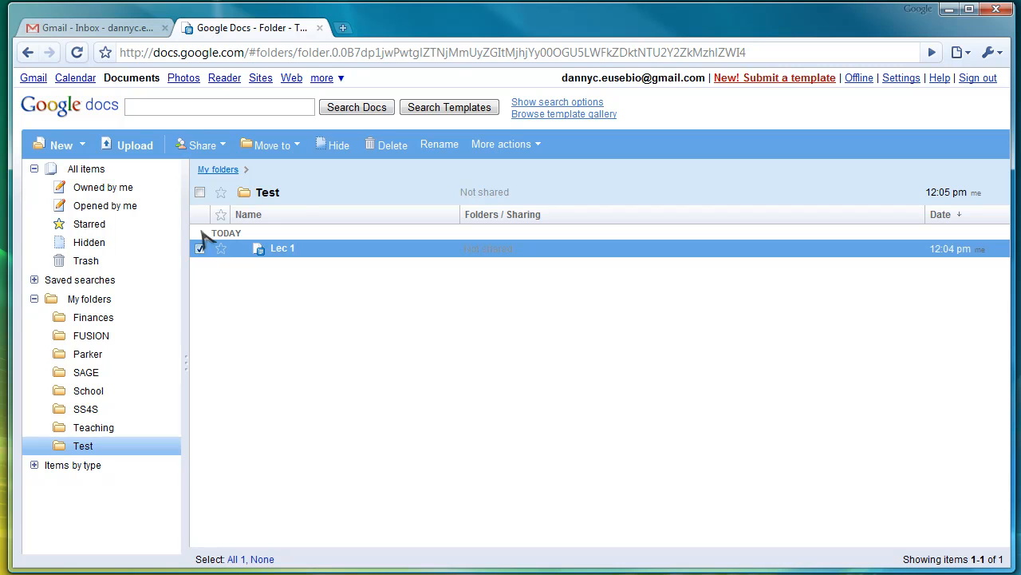
left_click(217, 169)
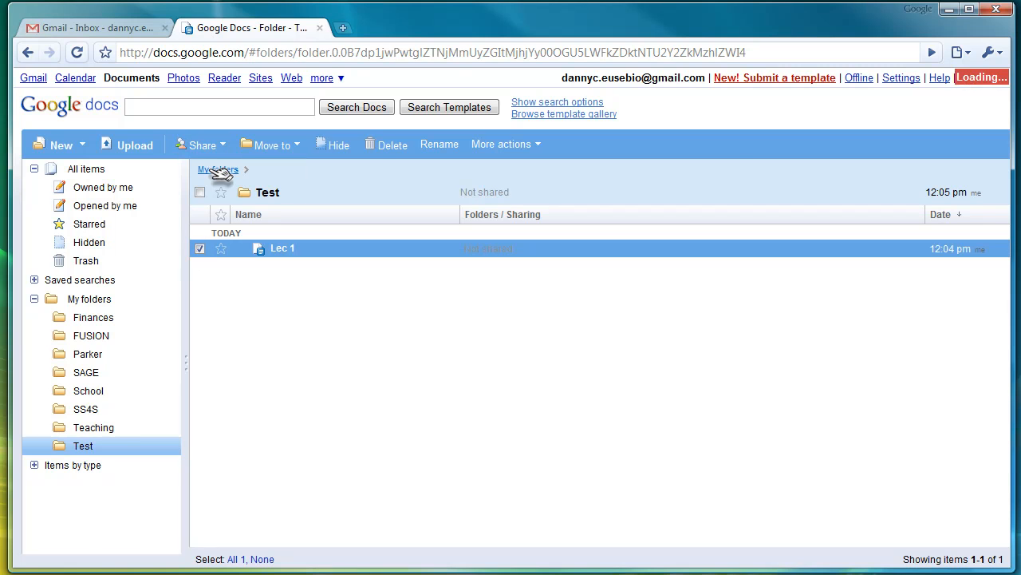
left_click(197, 145)
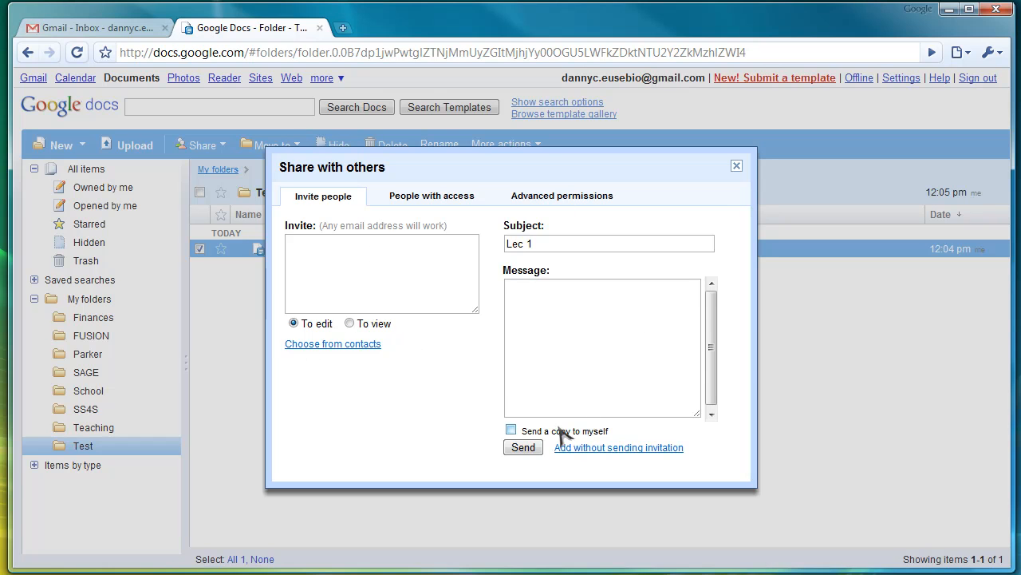
- Close Lec 1's invitation unsent, deselect the document, and dismiss the New menu
left_click(736, 165)
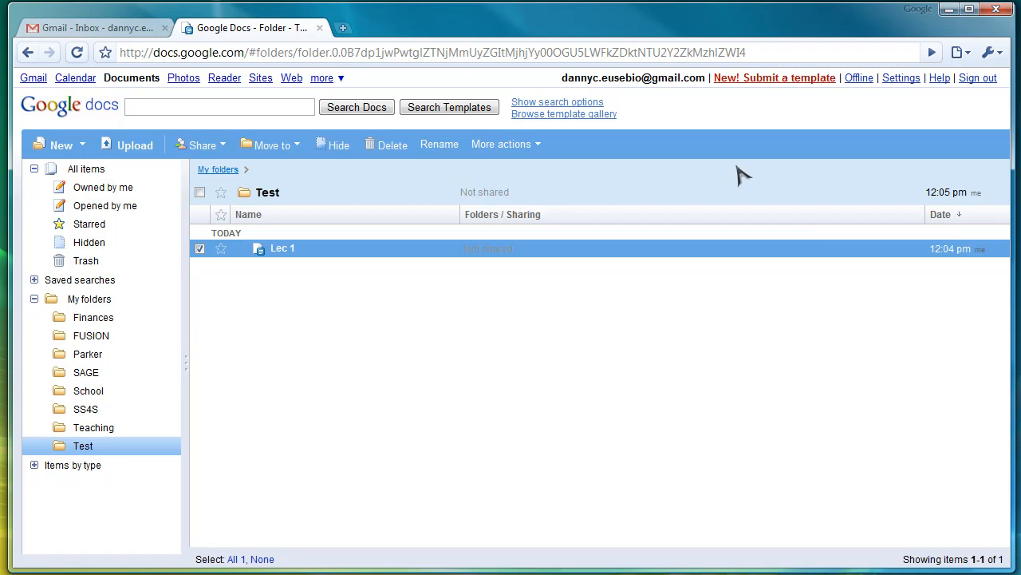
mouse_move(224, 272)
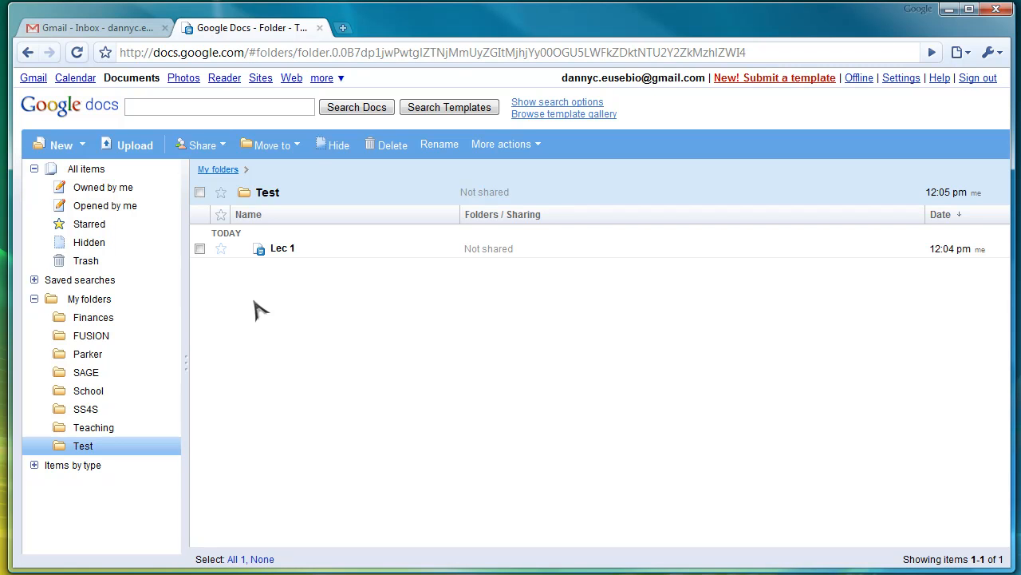
mouse_move(254, 329)
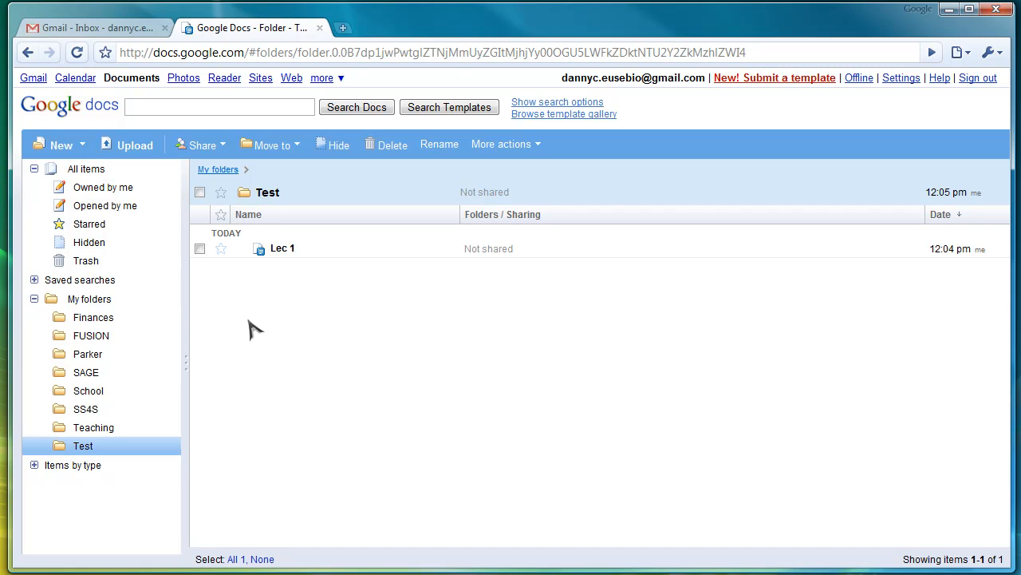
mouse_move(270, 325)
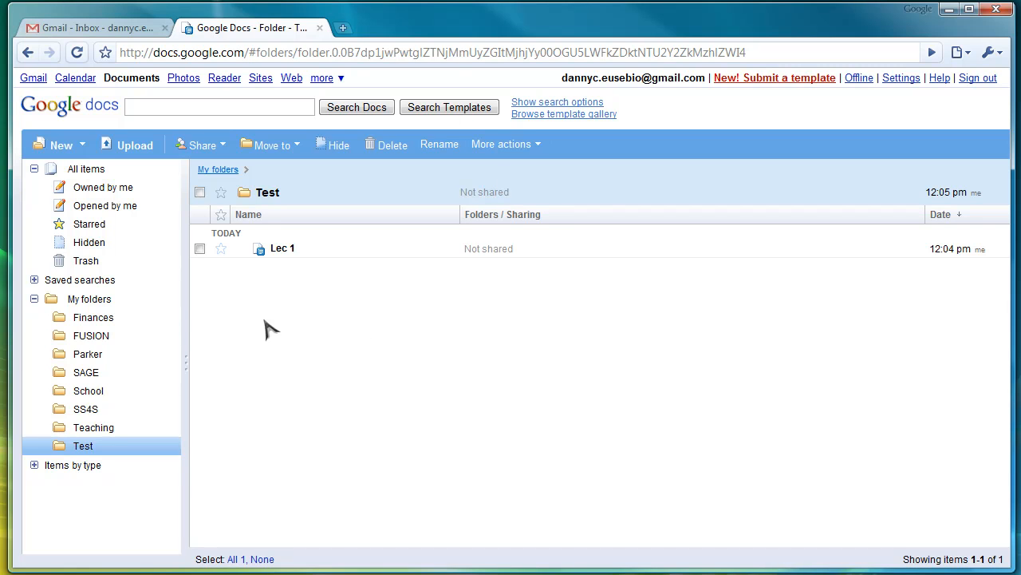
mouse_move(542, 404)
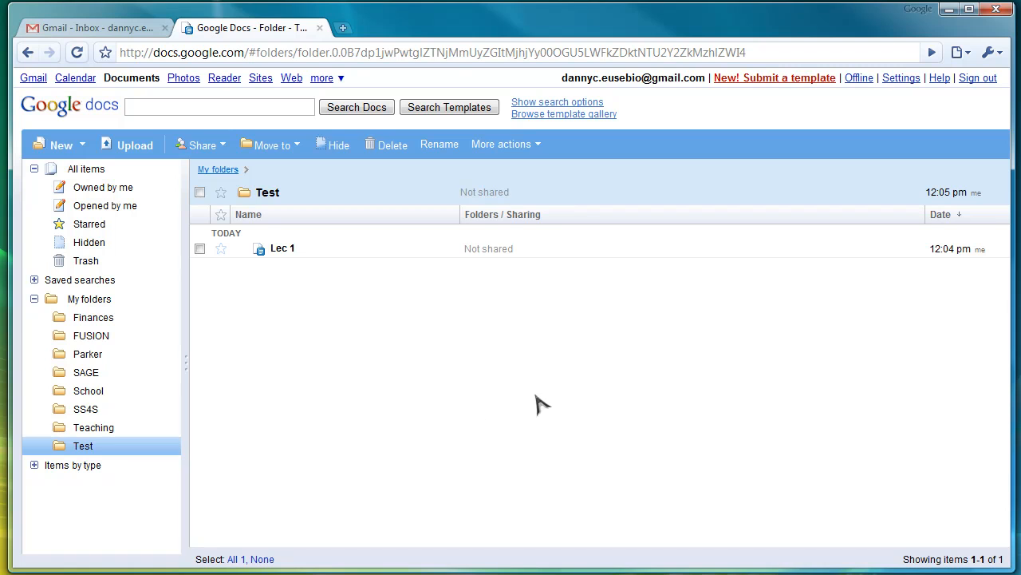
mouse_move(307, 272)
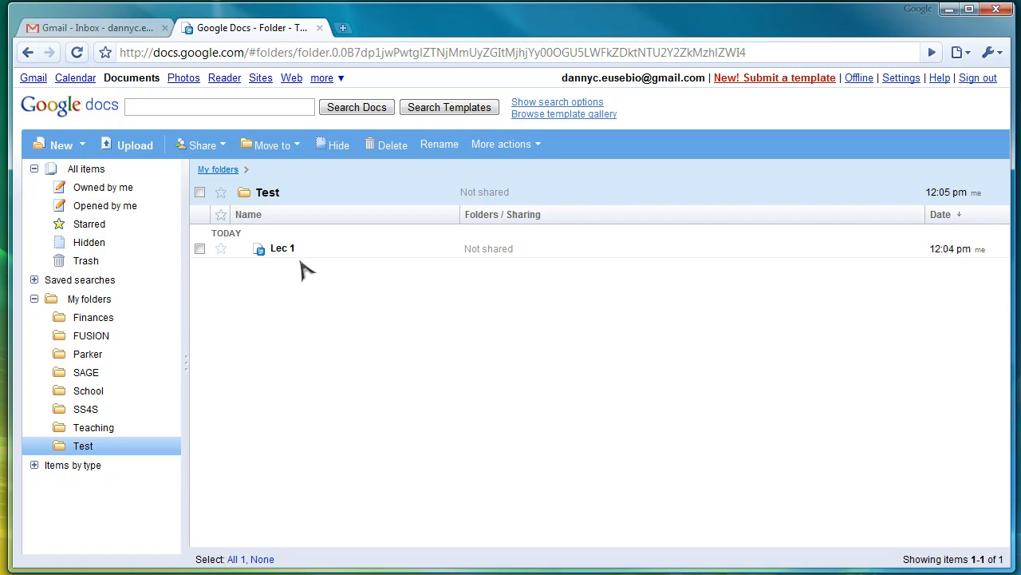
mouse_move(300, 254)
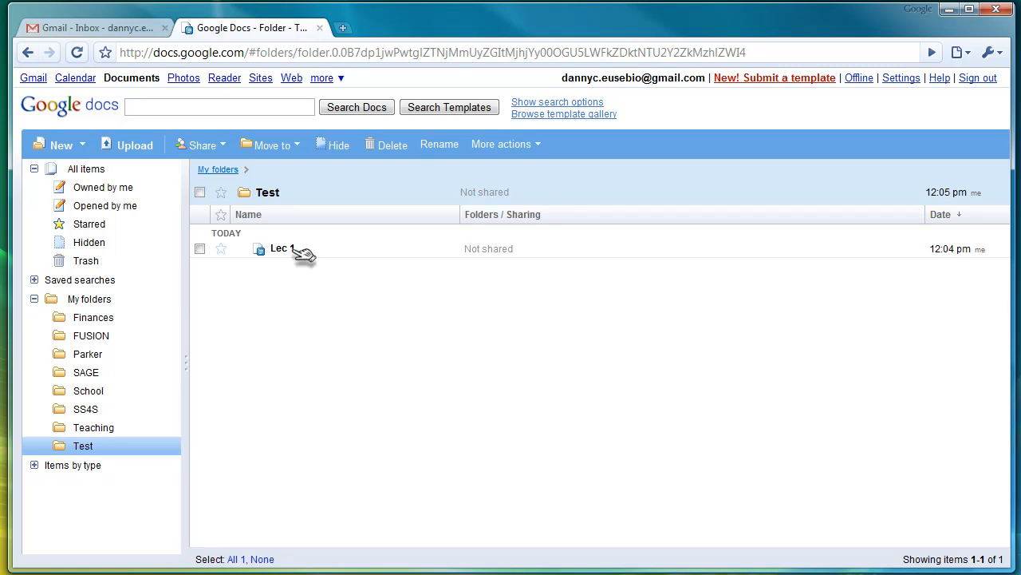
left_click(200, 145)
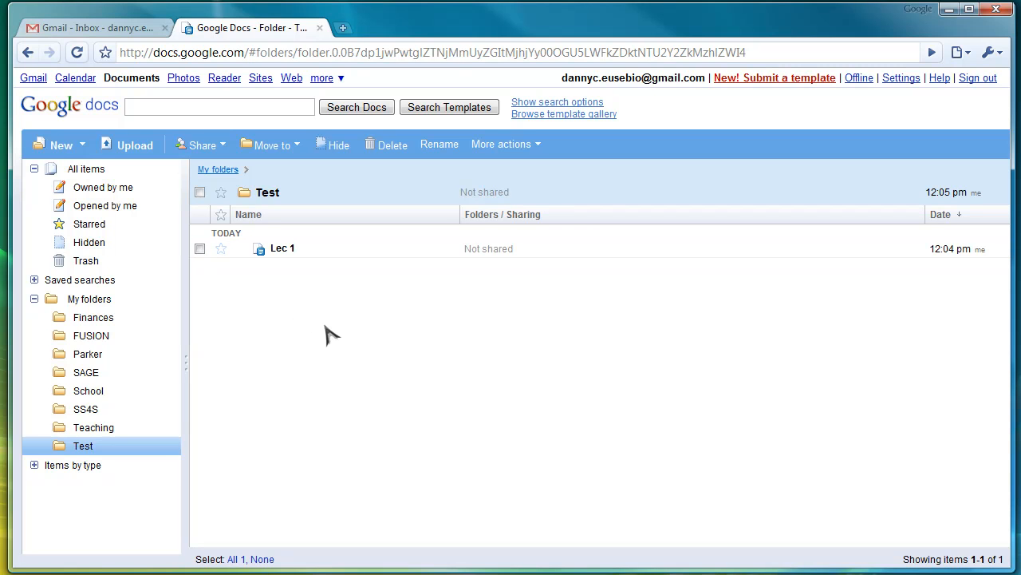
left_click(57, 144)
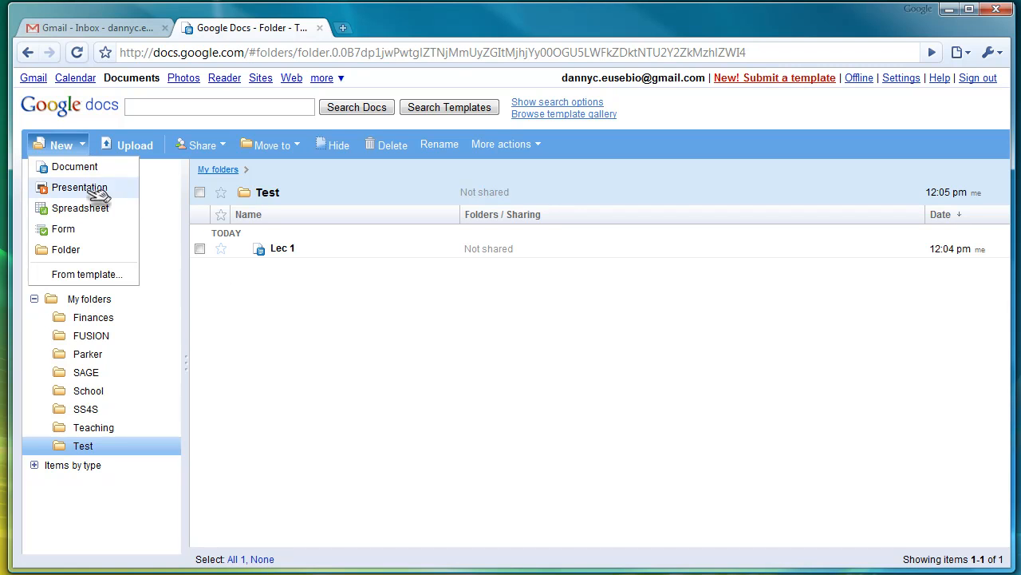
left_click(296, 316)
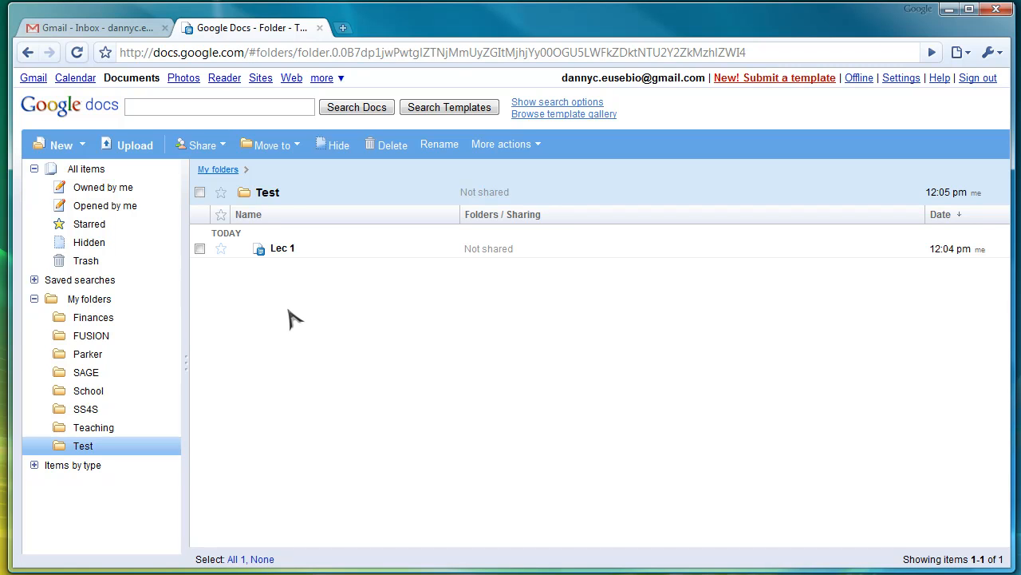
mouse_move(407, 453)
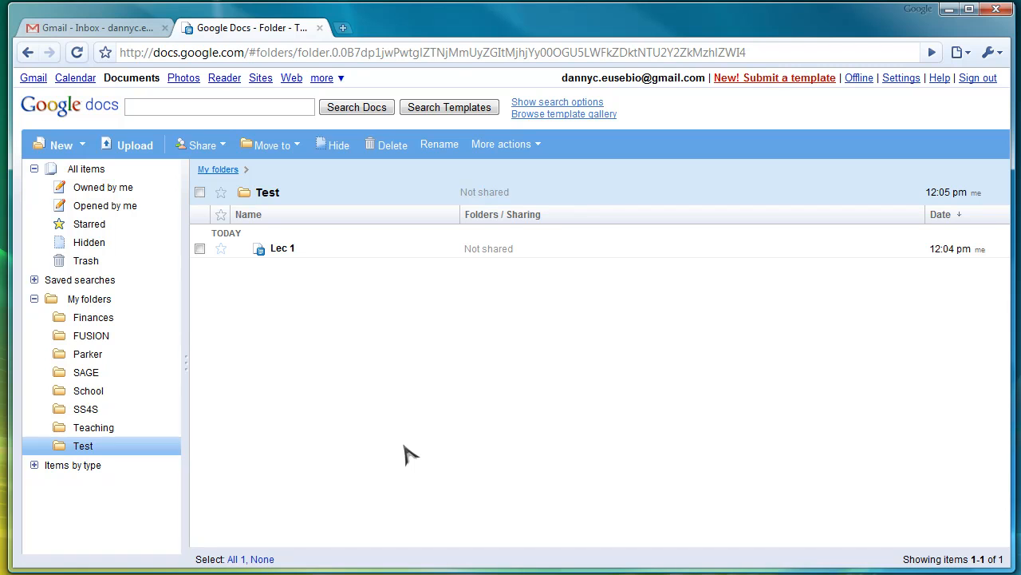
mouse_move(759, 406)
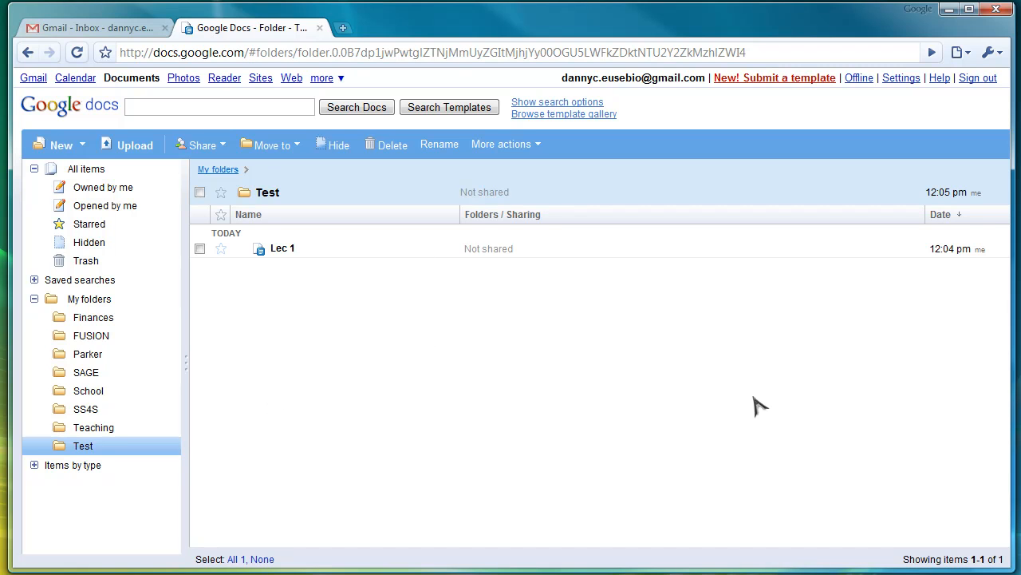
mouse_move(559, 407)
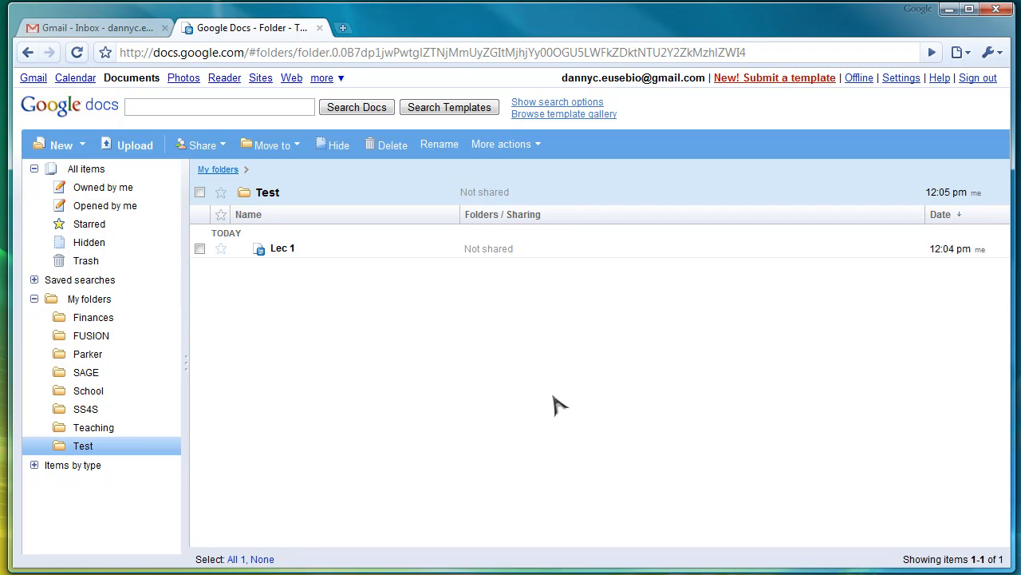
- Open Lec 1, add the line 'asdfasdfasdfasdfasdfasd', and save and close it
double_click(282, 248)
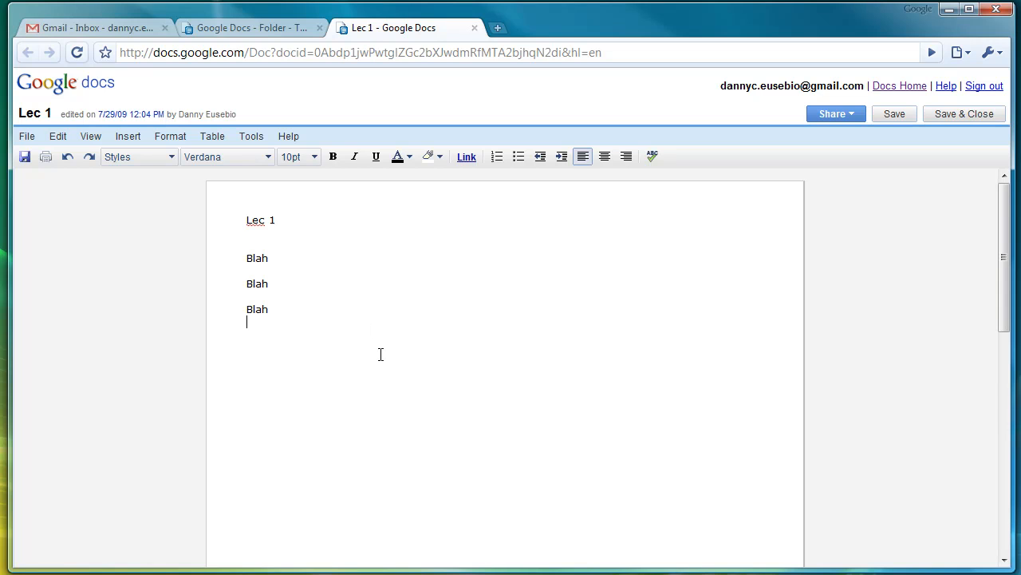
type("asdfasdfasdfasdfasdfasd")
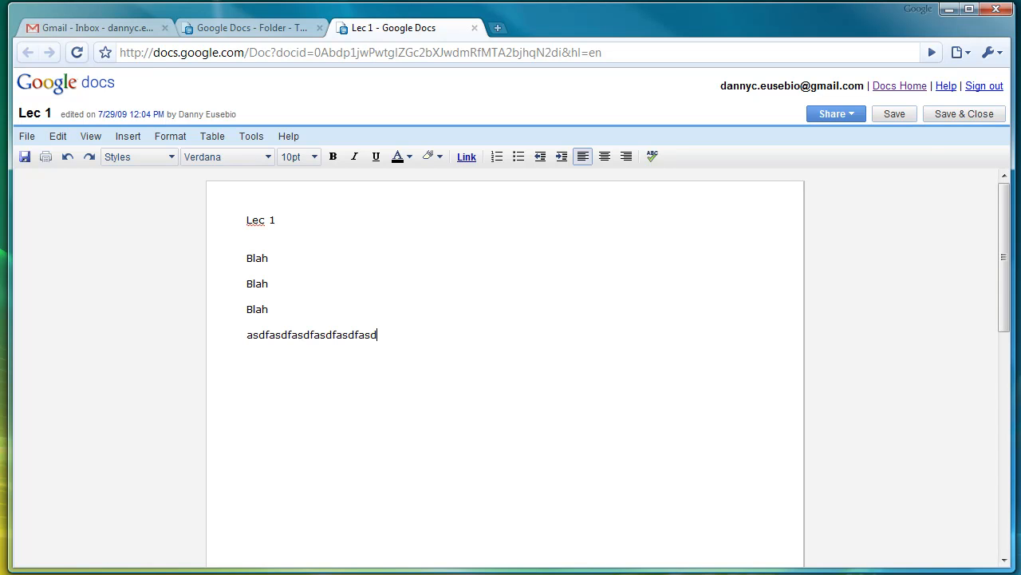
left_click(964, 113)
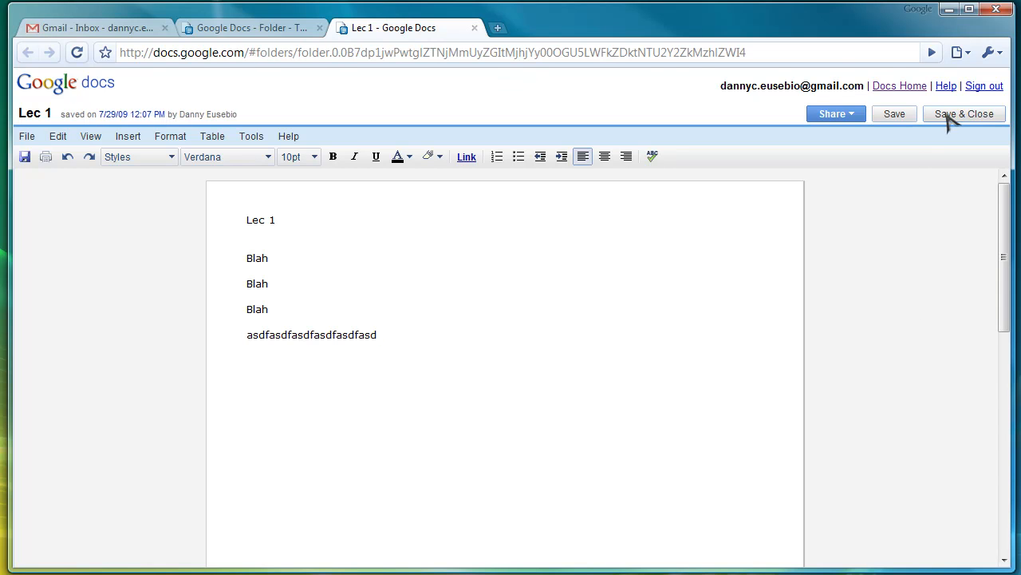
left_click(964, 113)
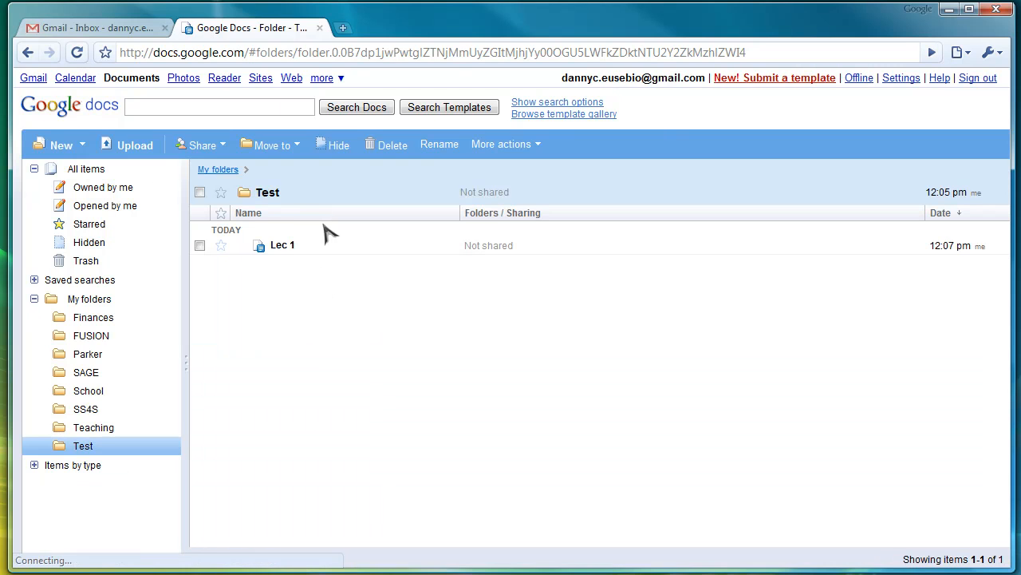
- Reopen Lec 1 and browse its Share, Edit and File menus
double_click(283, 245)
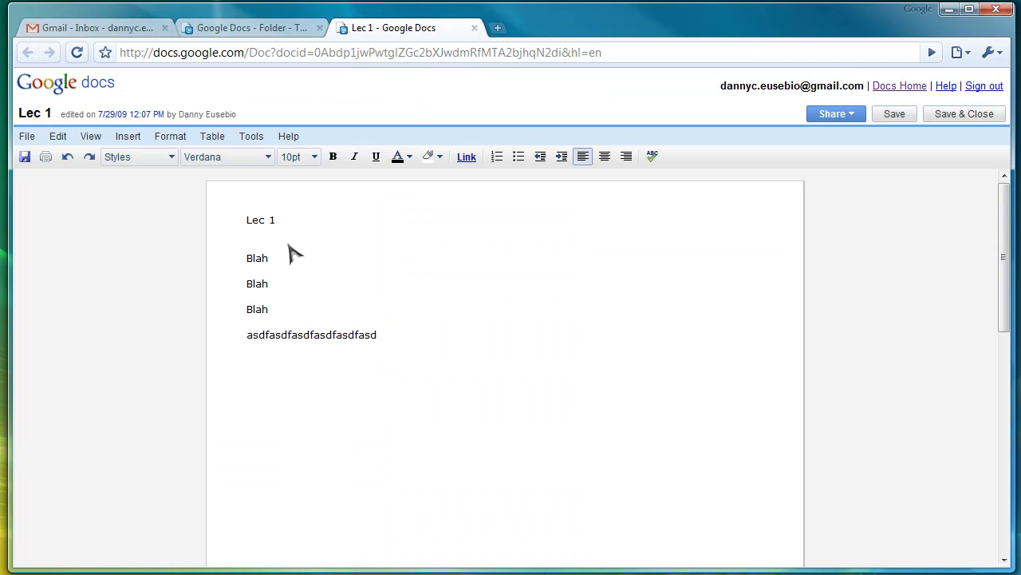
mouse_move(858, 120)
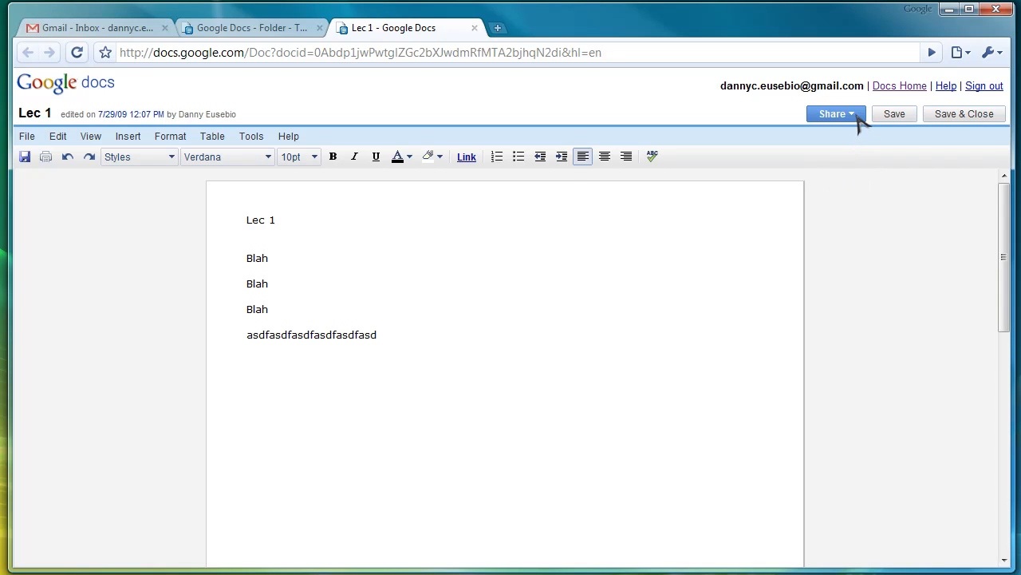
left_click(835, 113)
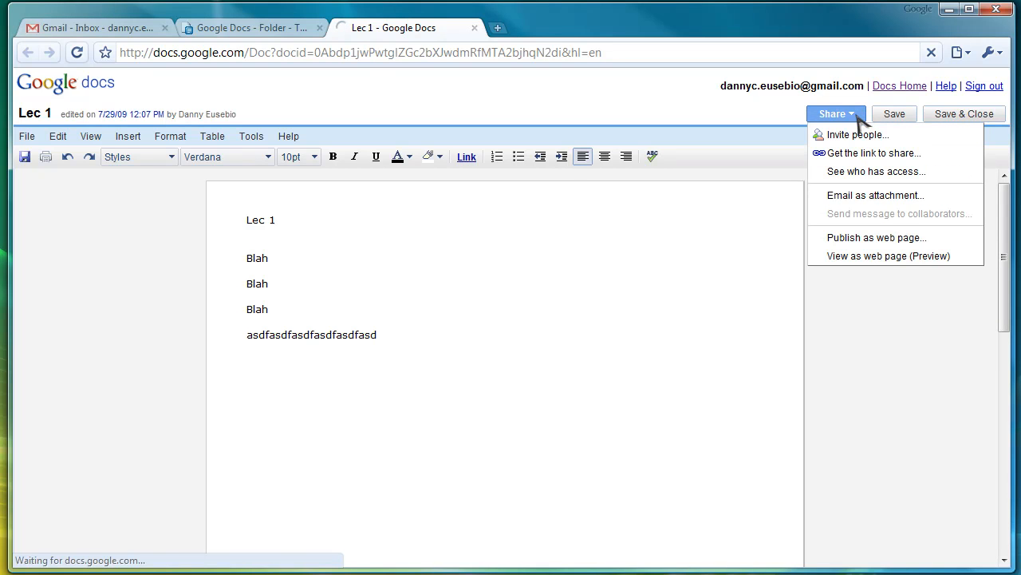
mouse_move(782, 120)
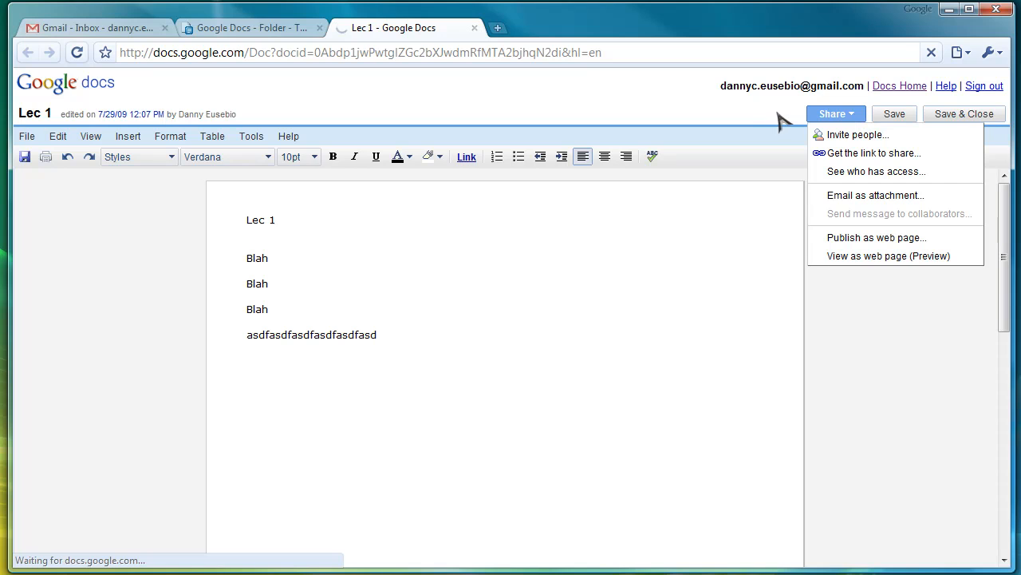
mouse_move(776, 127)
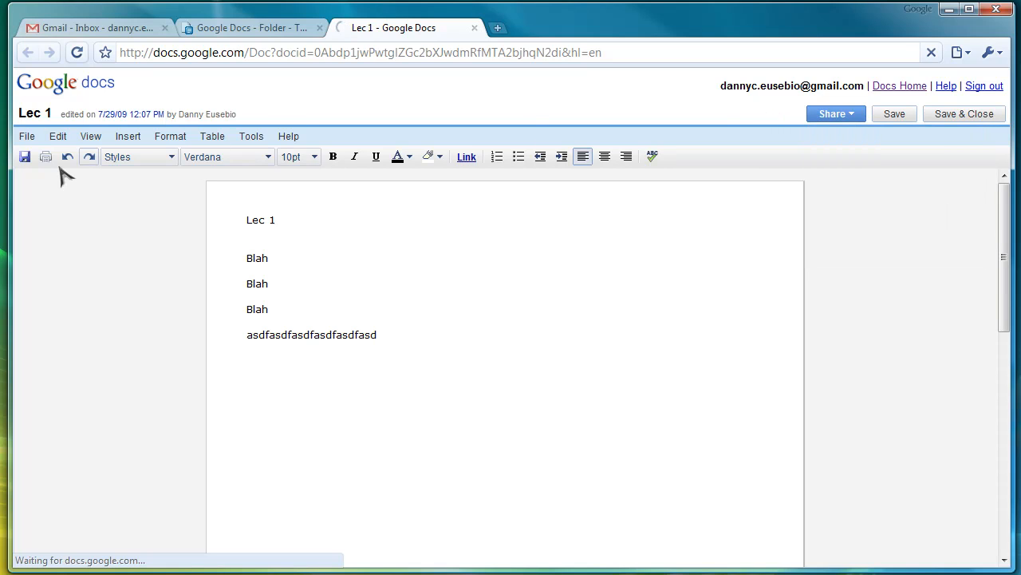
left_click(57, 136)
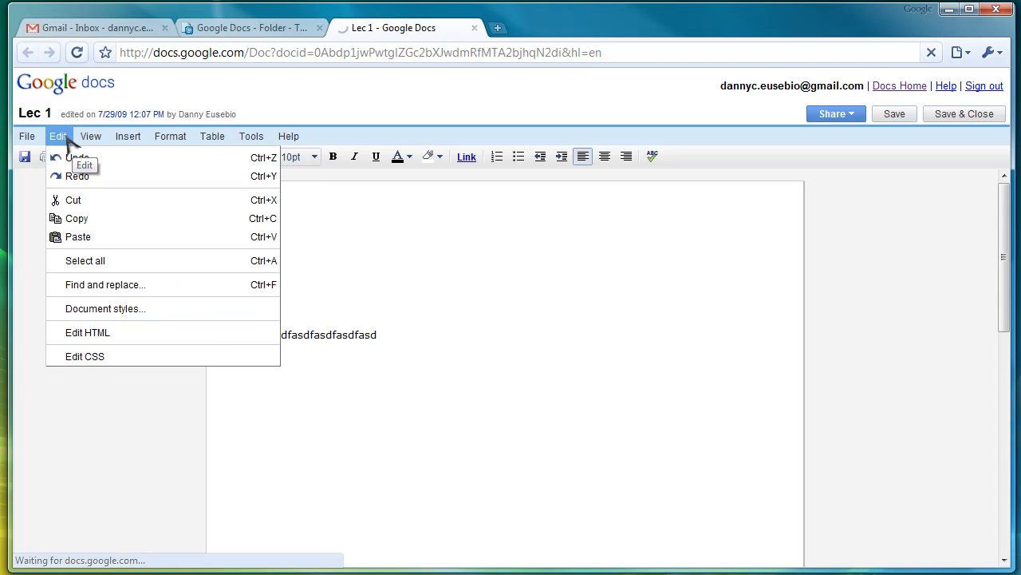
left_click(27, 136)
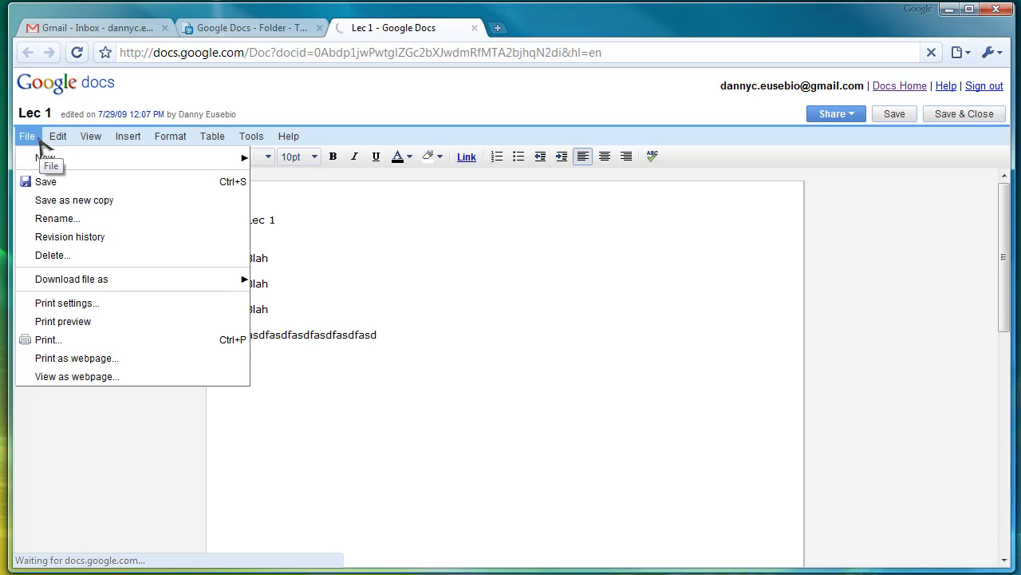
mouse_move(70, 242)
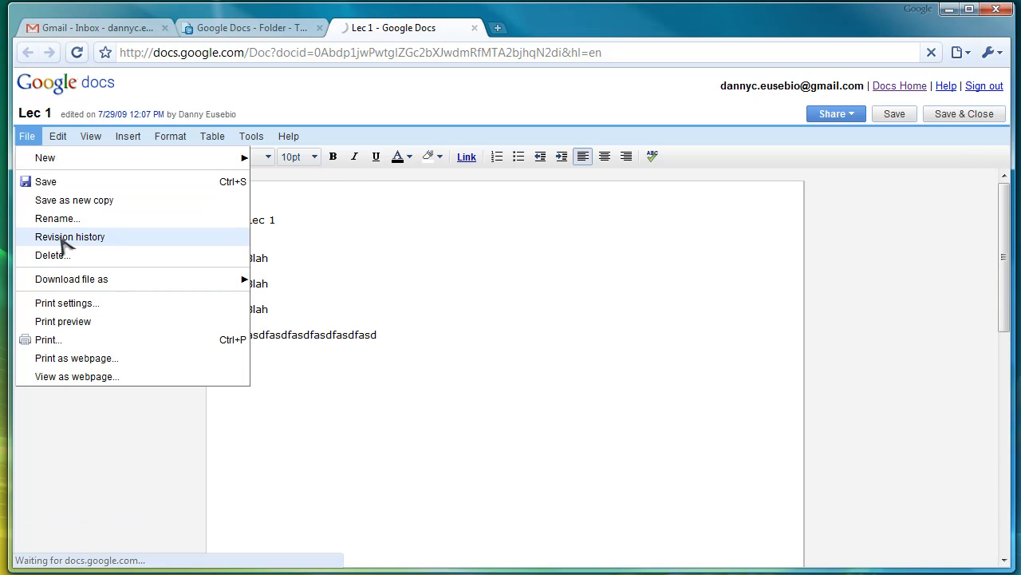
- Browse Lec 1's revision history, view revision 3, and return to editing
left_click(69, 236)
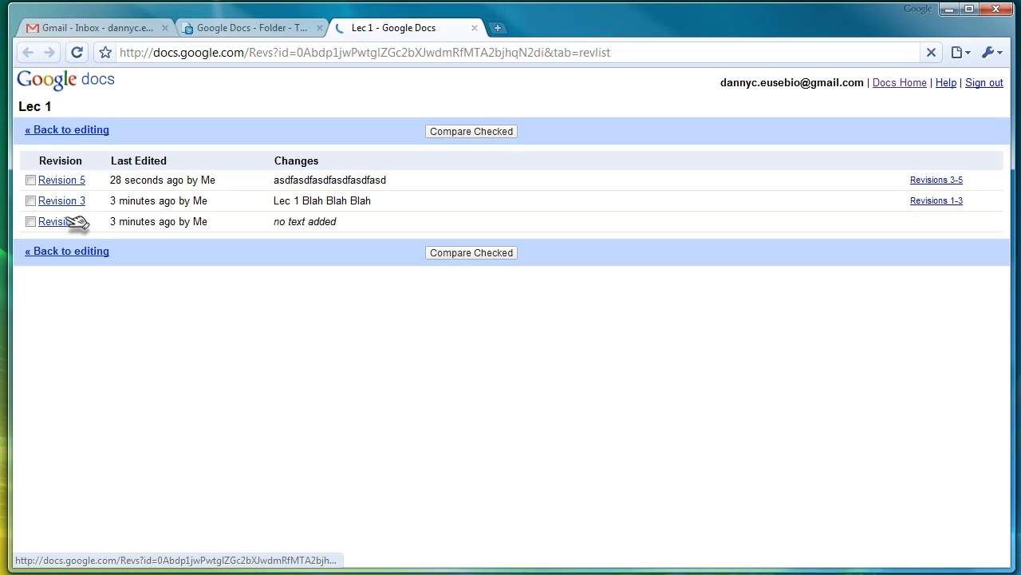
left_click(60, 221)
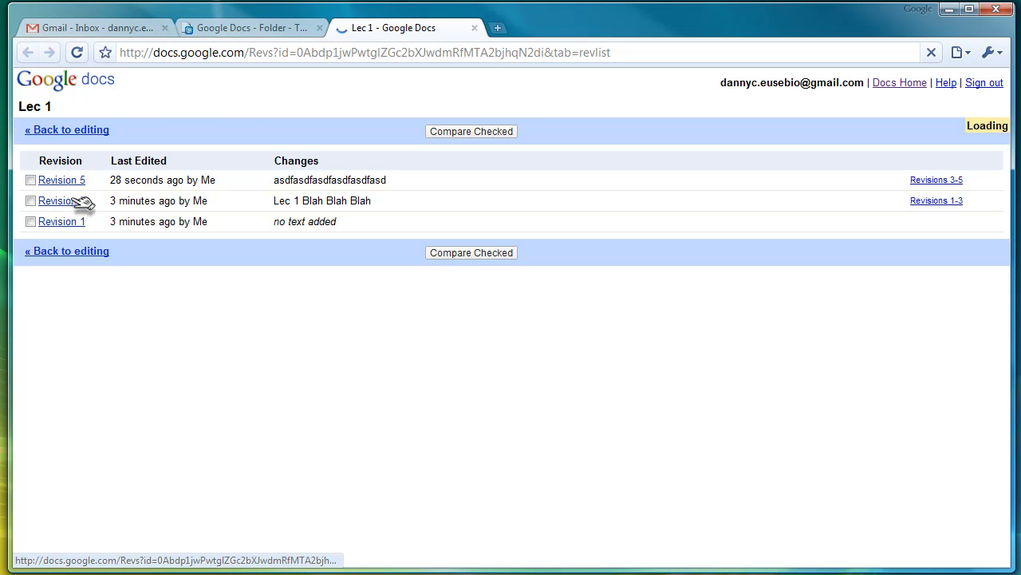
left_click(56, 200)
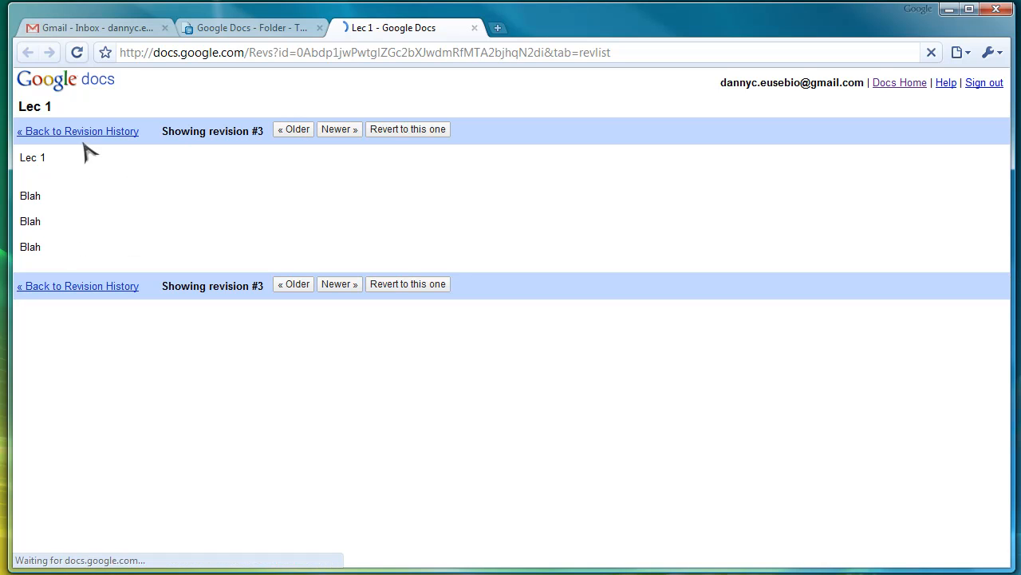
left_click(78, 131)
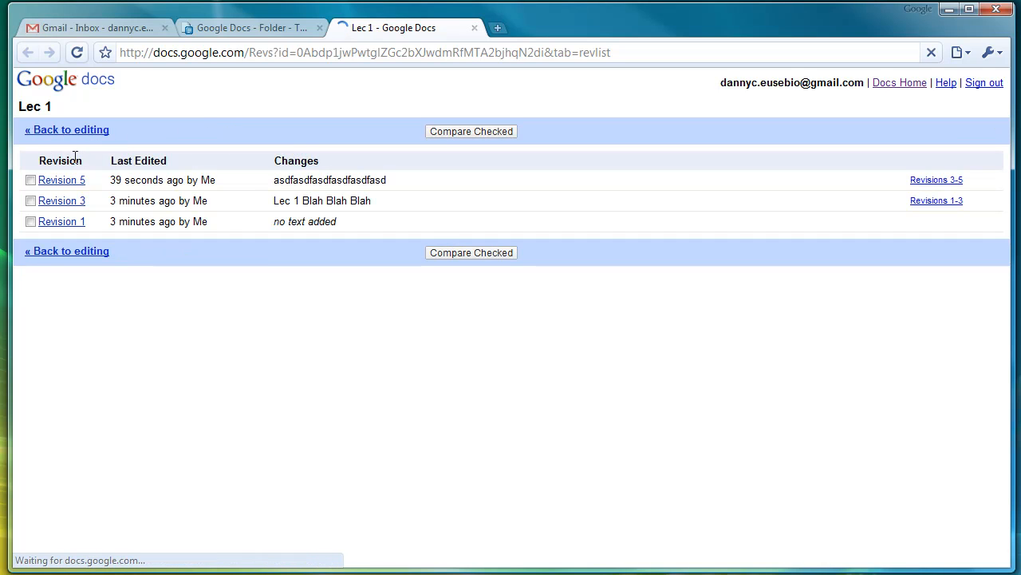
left_click(67, 129)
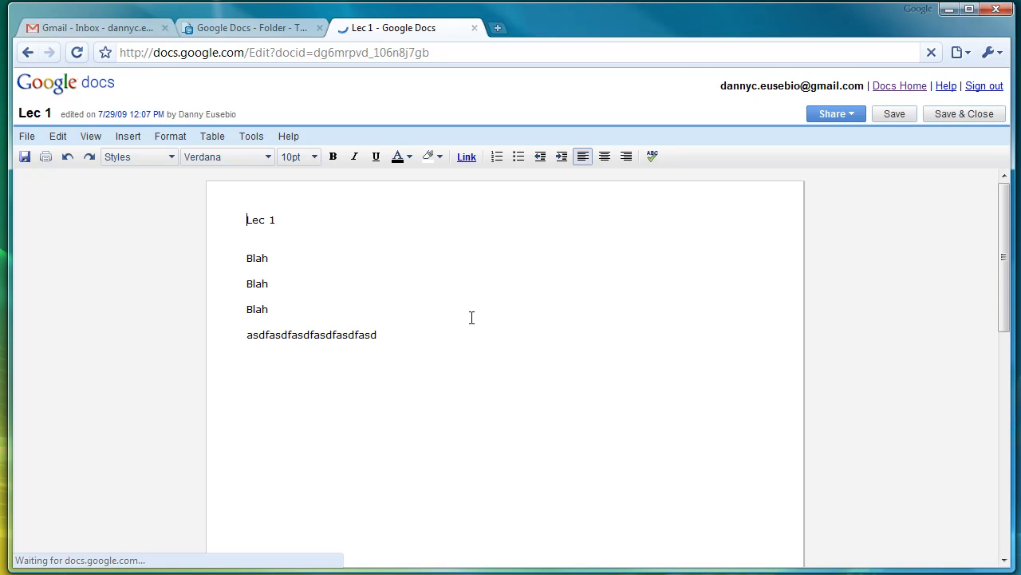
- Switch from the Gmail tab to the Docs listing, view the Upload page, and go back
left_click(96, 26)
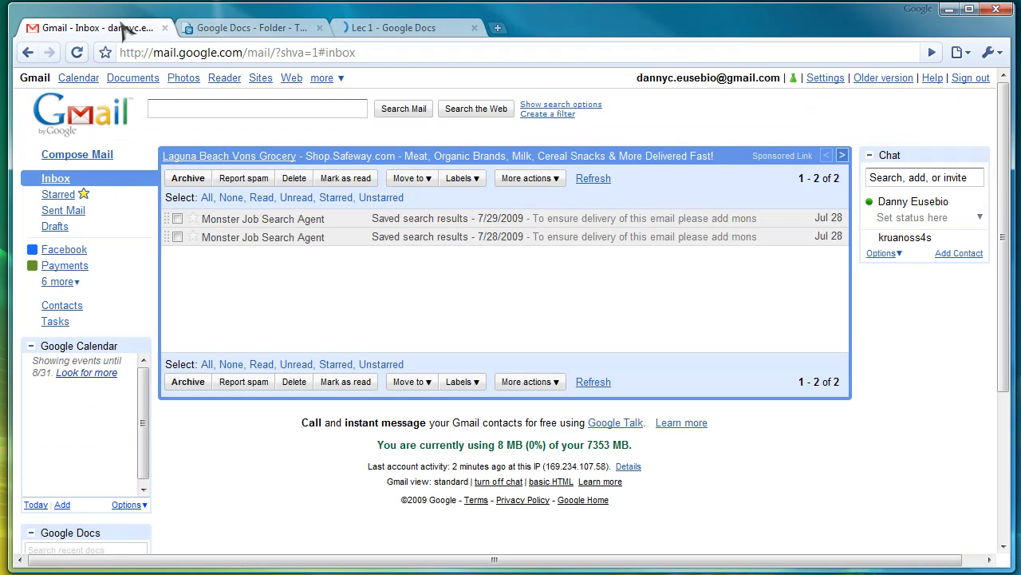
left_click(247, 26)
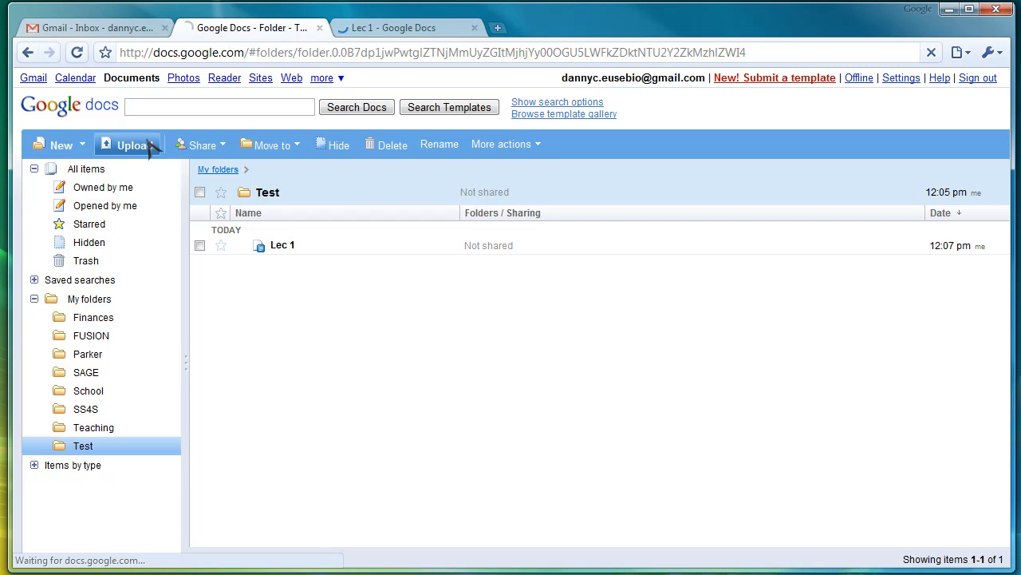
left_click(131, 144)
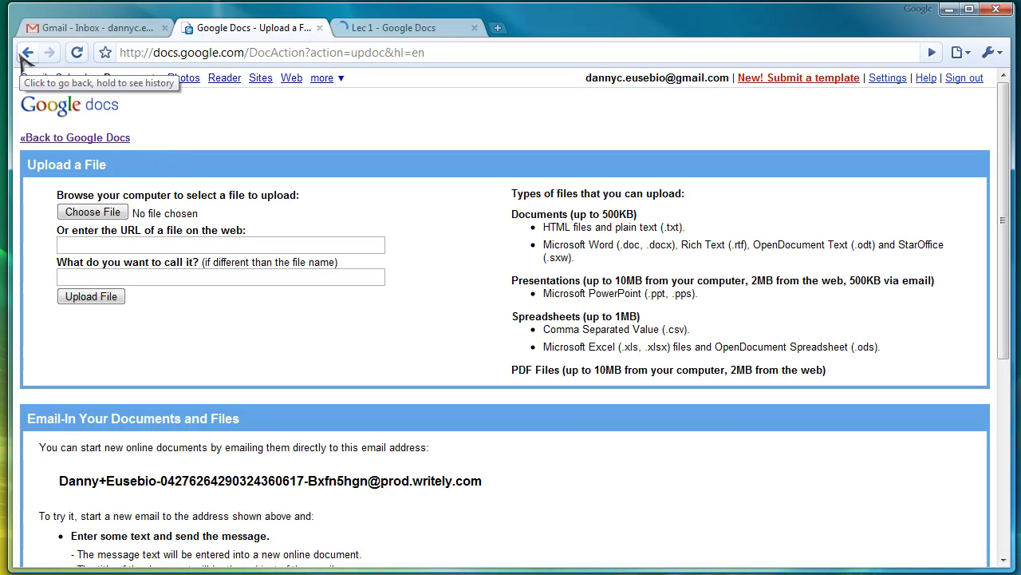
left_click(32, 56)
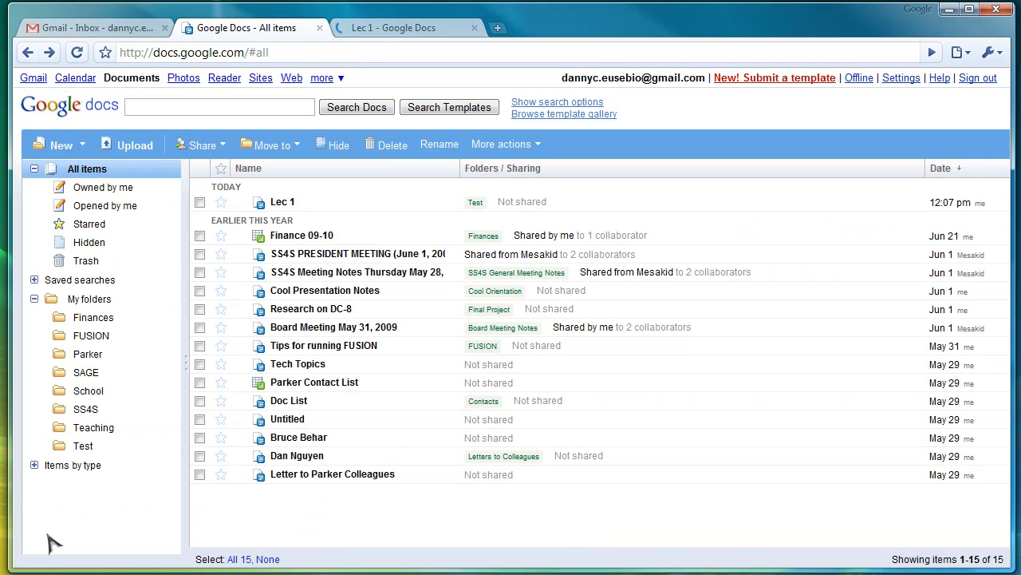
mouse_move(138, 411)
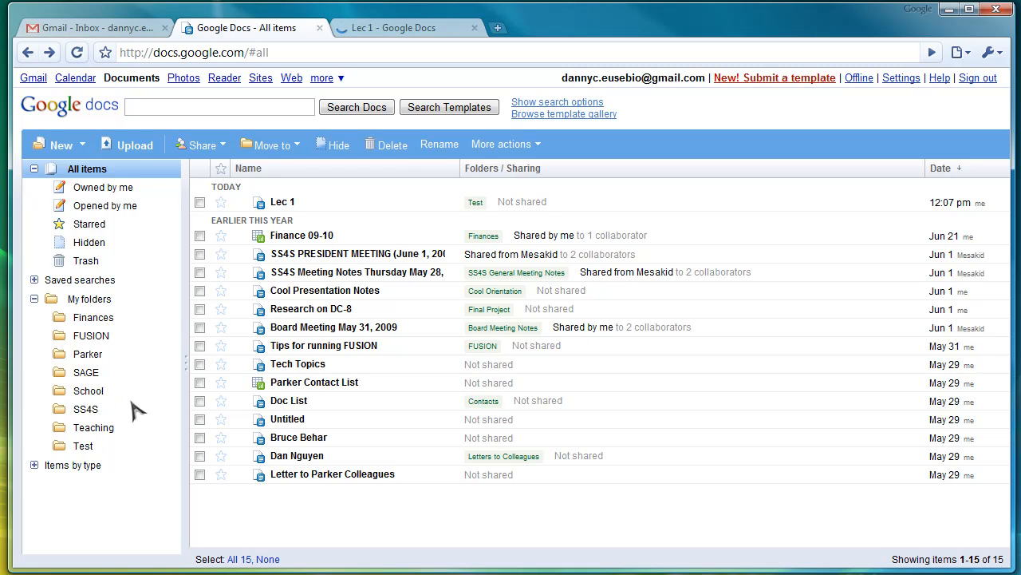
mouse_move(83, 467)
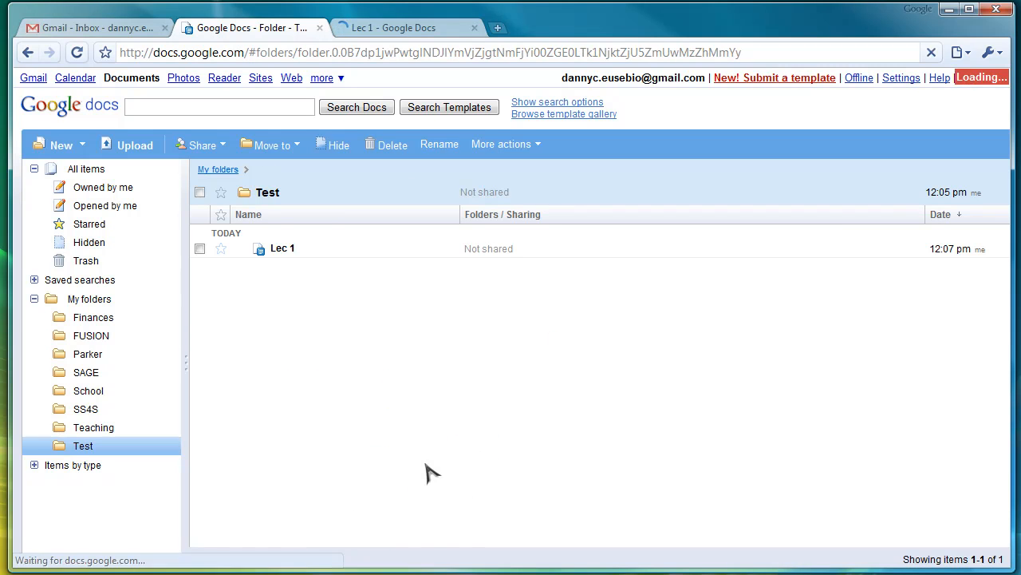
- Make a 'Class1' folder inside Test and drag the Lec 1 document into it
left_click(56, 144)
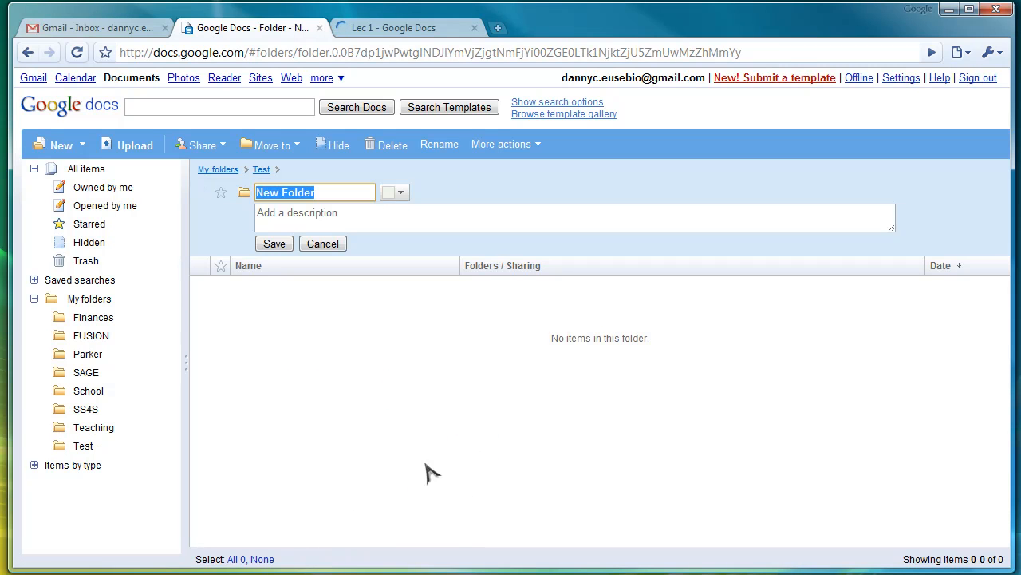
left_click(274, 243)
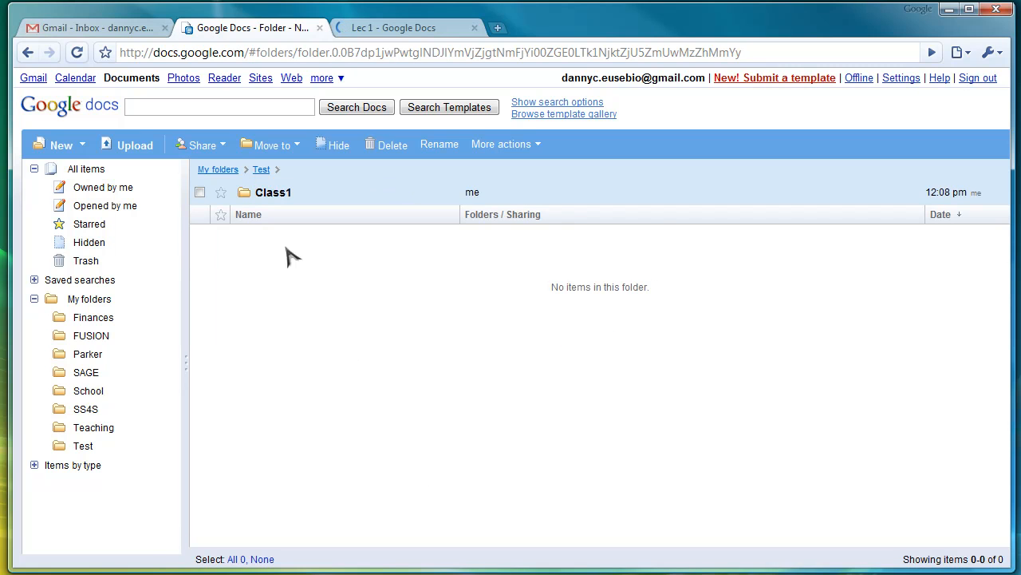
left_click(260, 170)
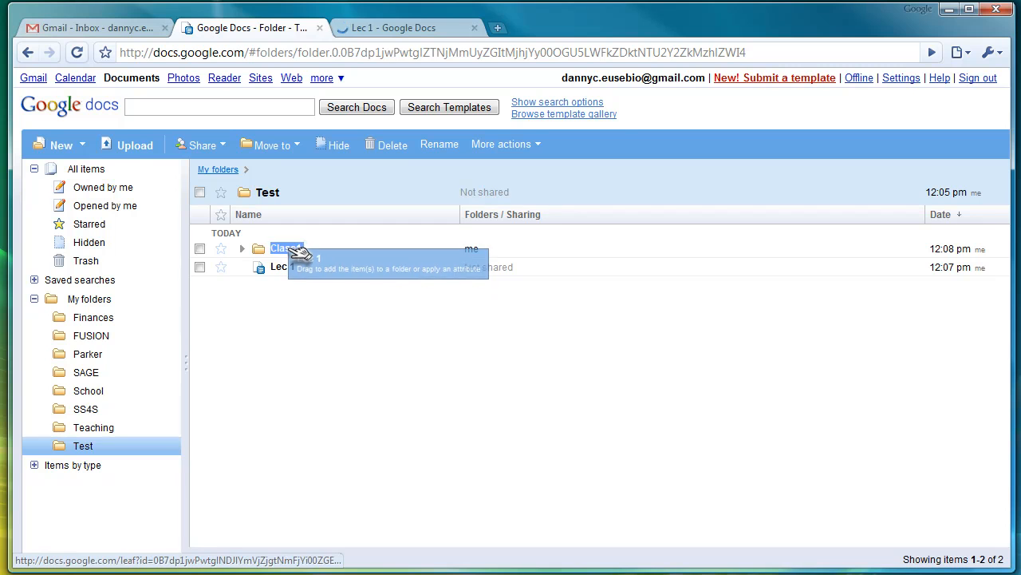
left_click_drag(279, 267, 285, 248)
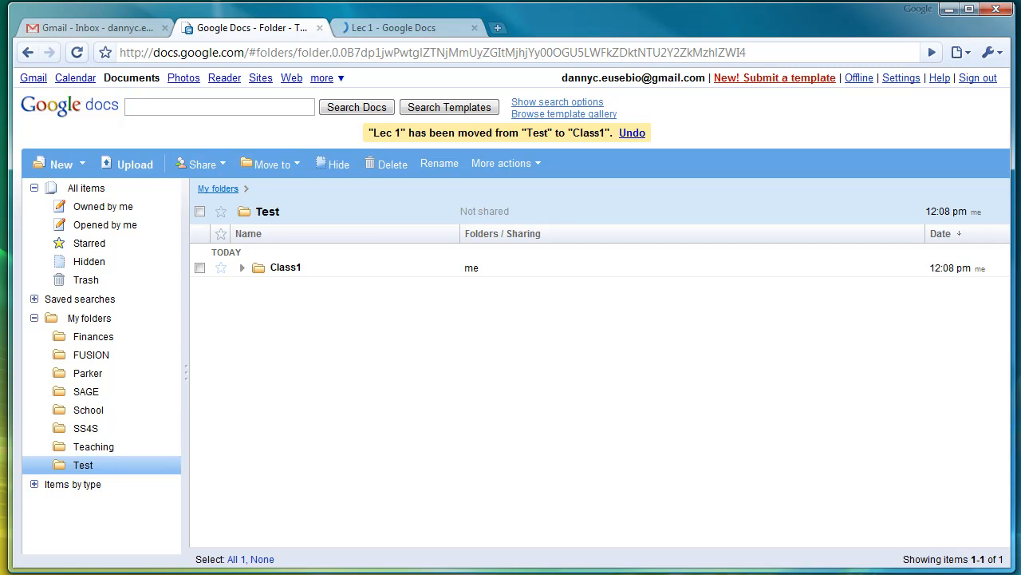
mouse_move(949, 261)
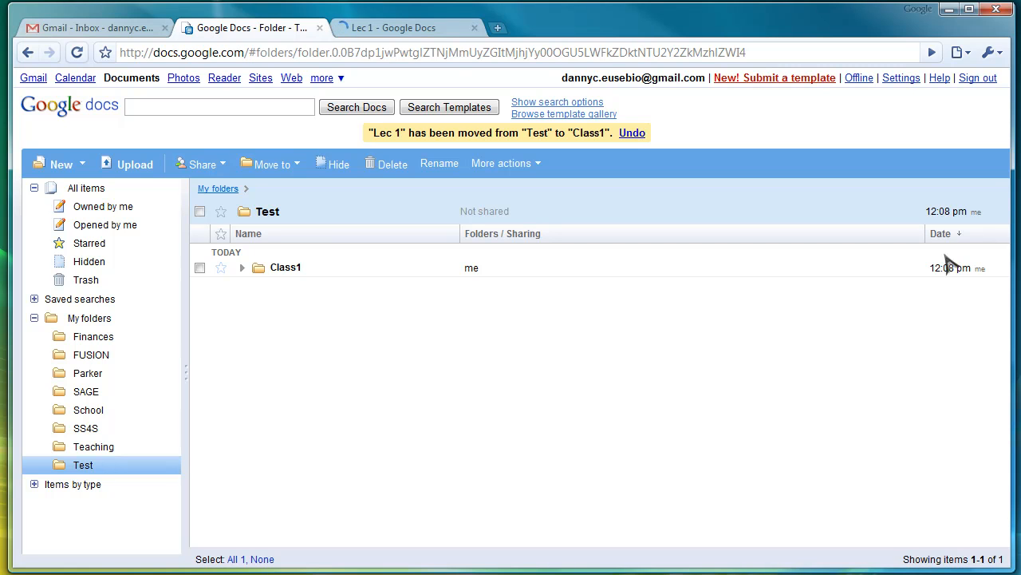